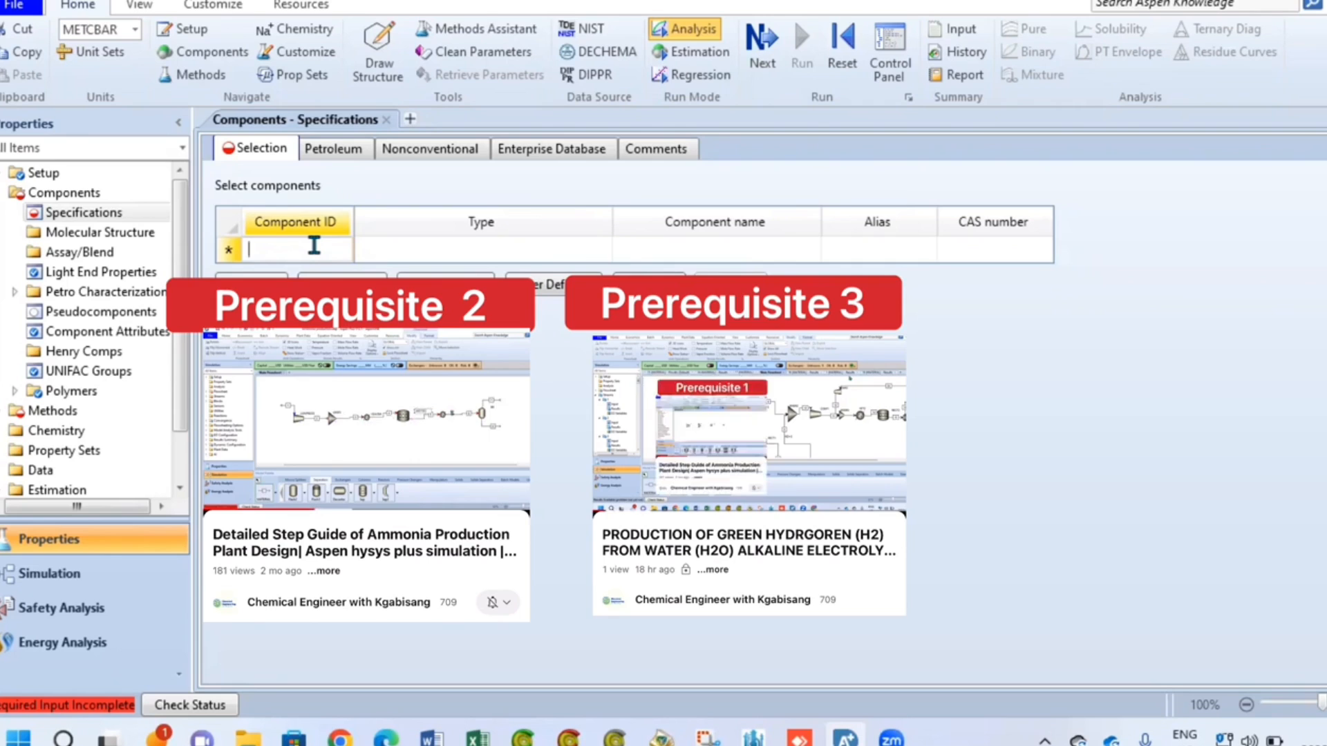
- Enter H2O and start entering H2 in the Component ID column
text(H2O)
text(KO)
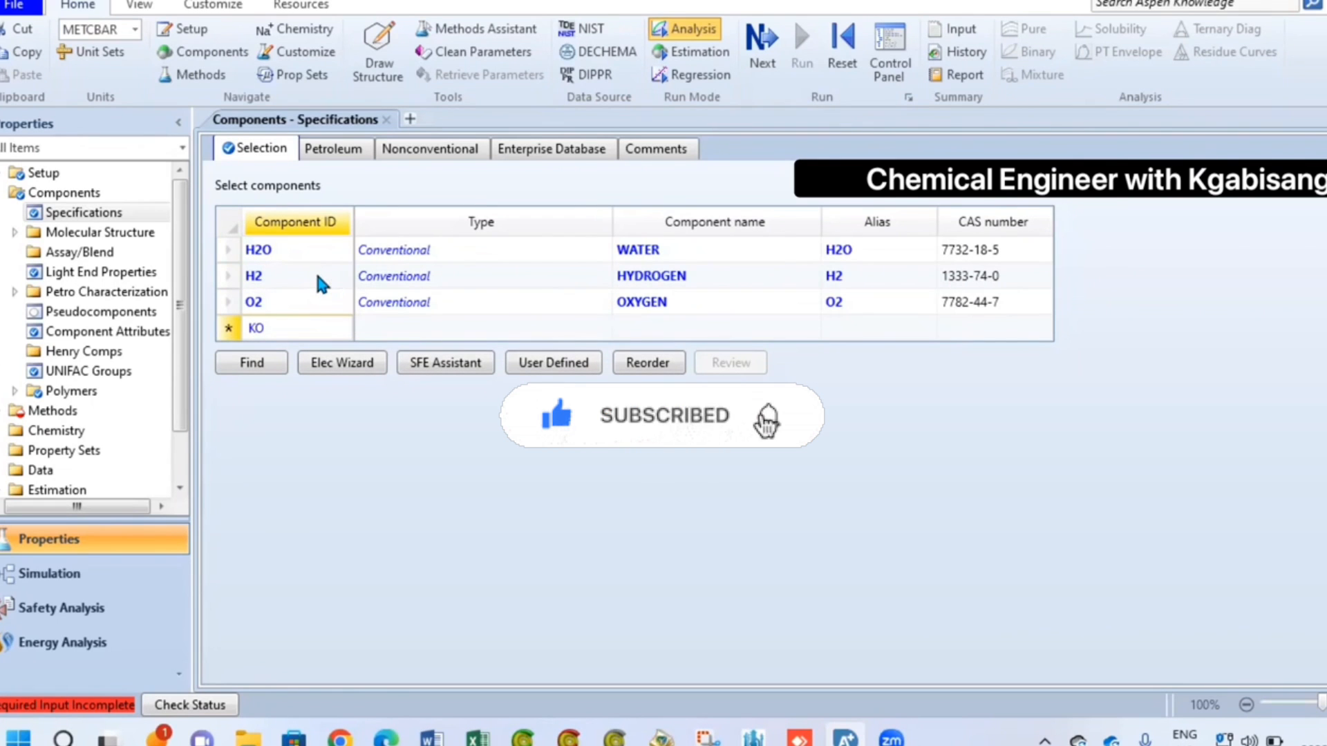
text(H)
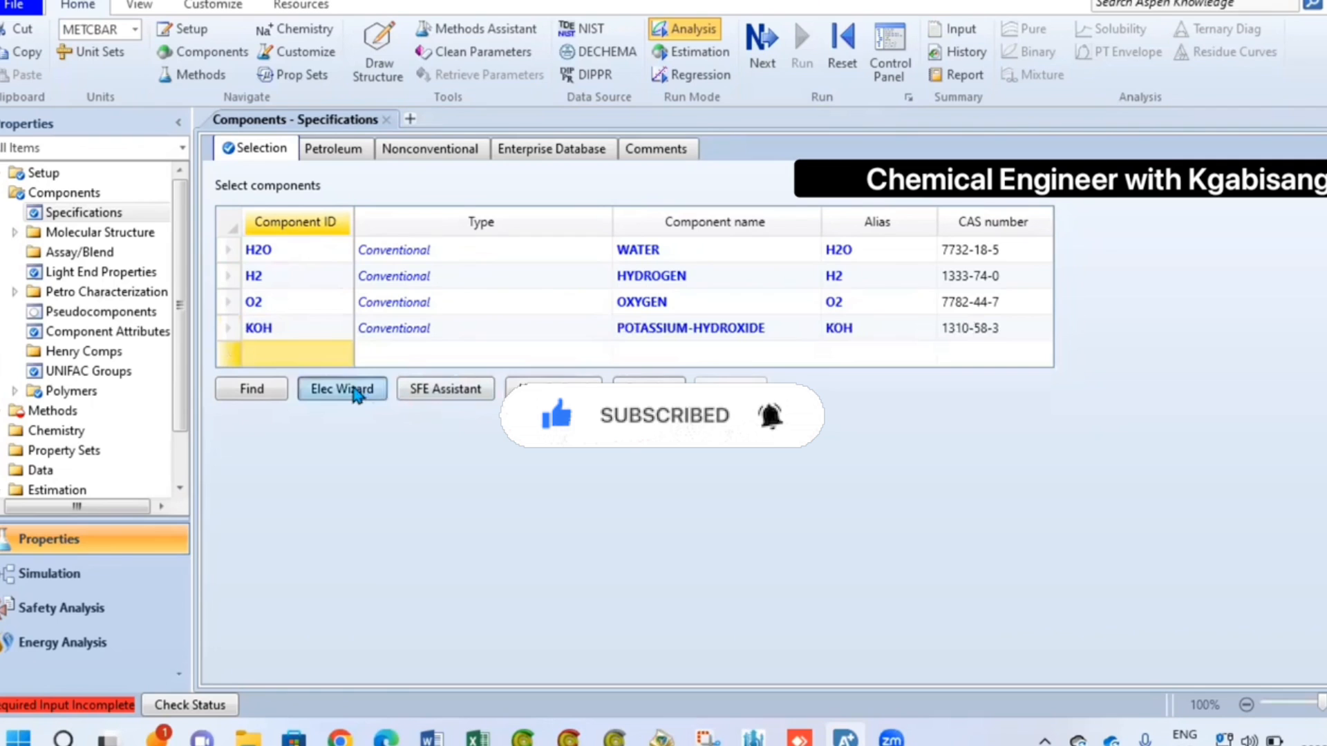
- In the Elec Wizard choose hydrogen ion H+, include water dissociation, exclude salt formation, and generate species
click(341, 388)
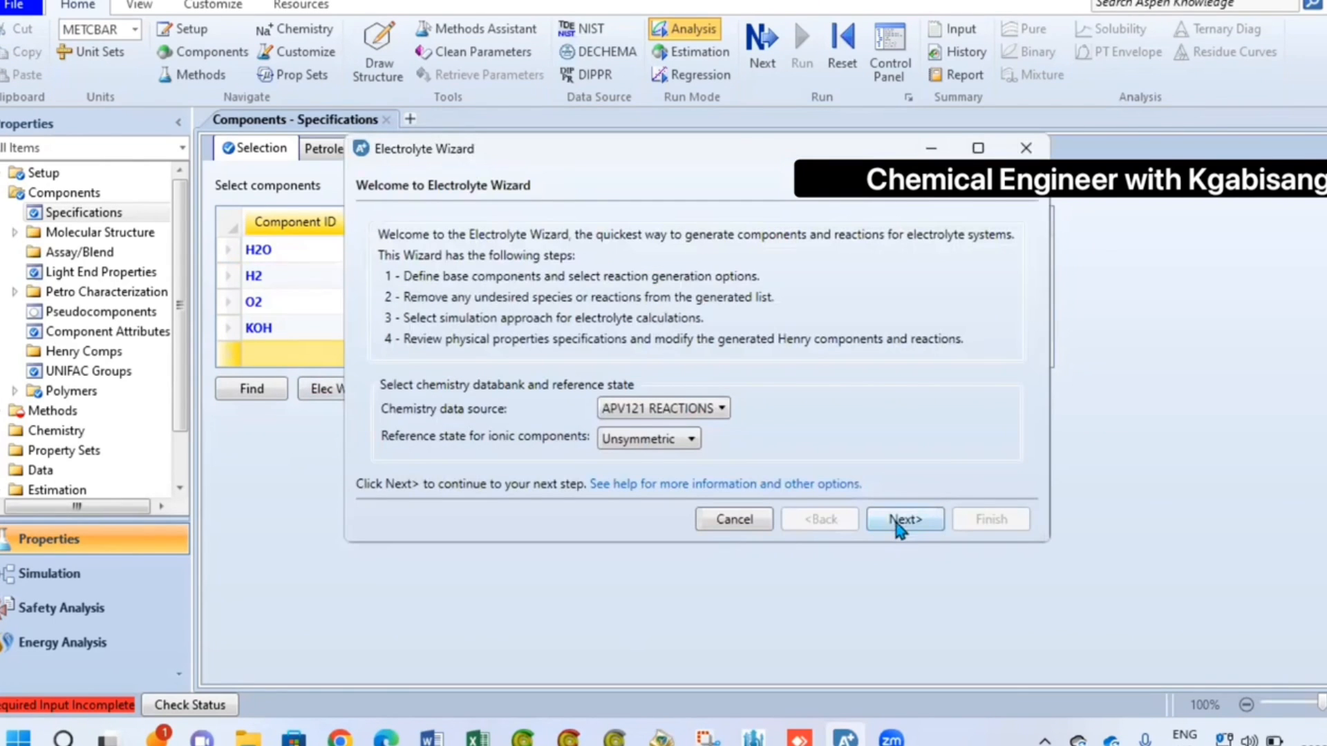
click(904, 518)
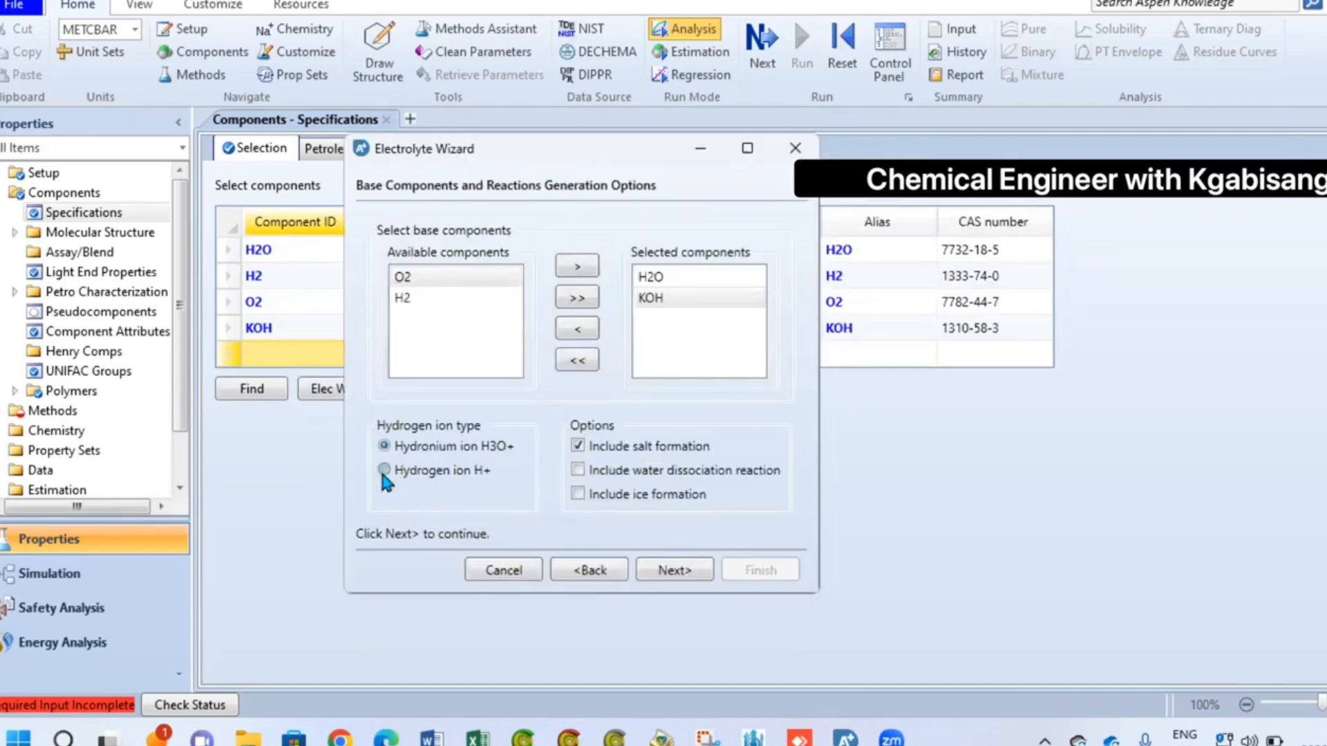
click(384, 470)
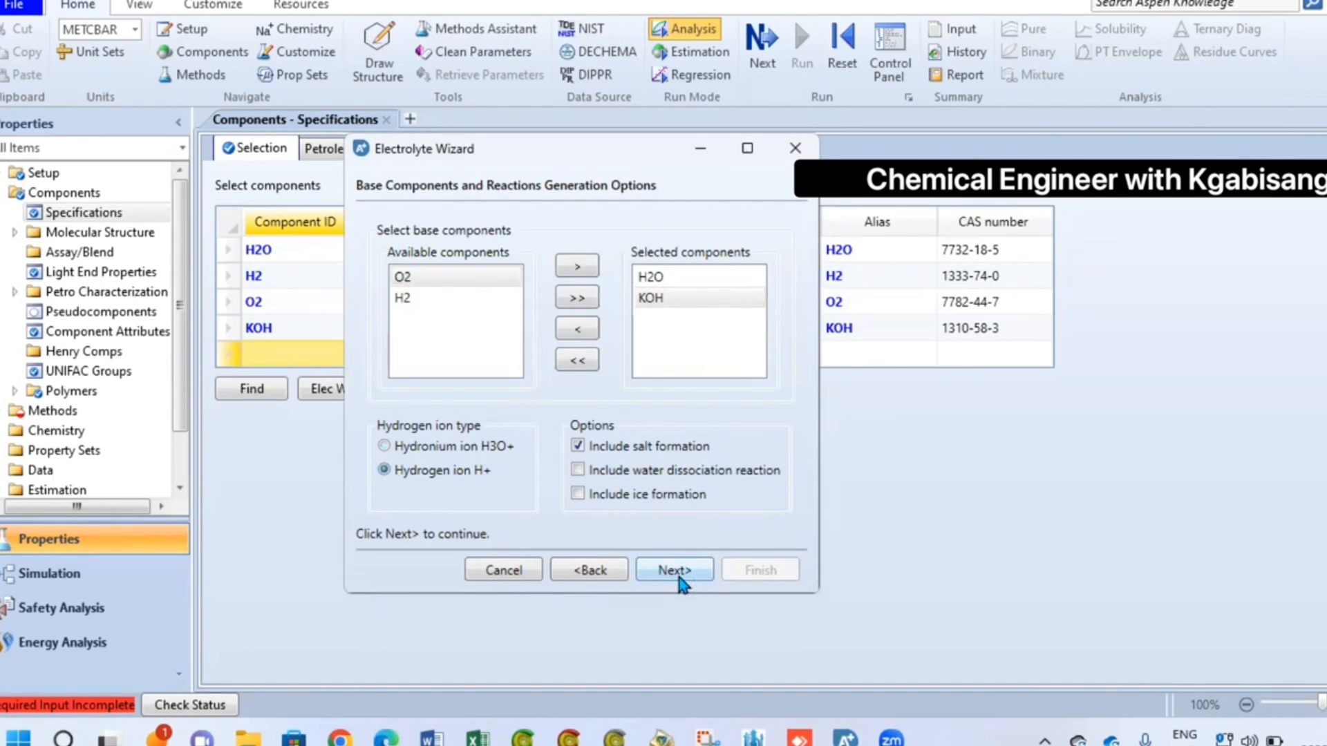
click(577, 470)
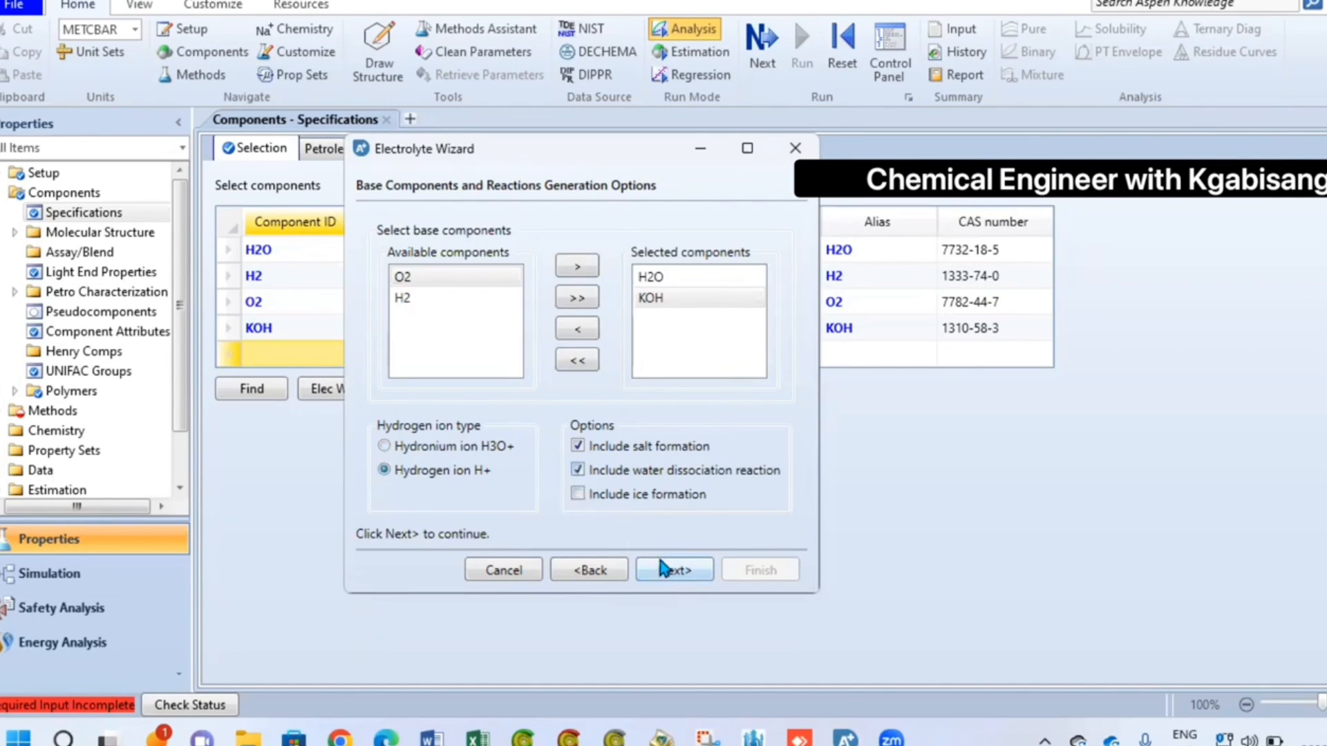
click(578, 446)
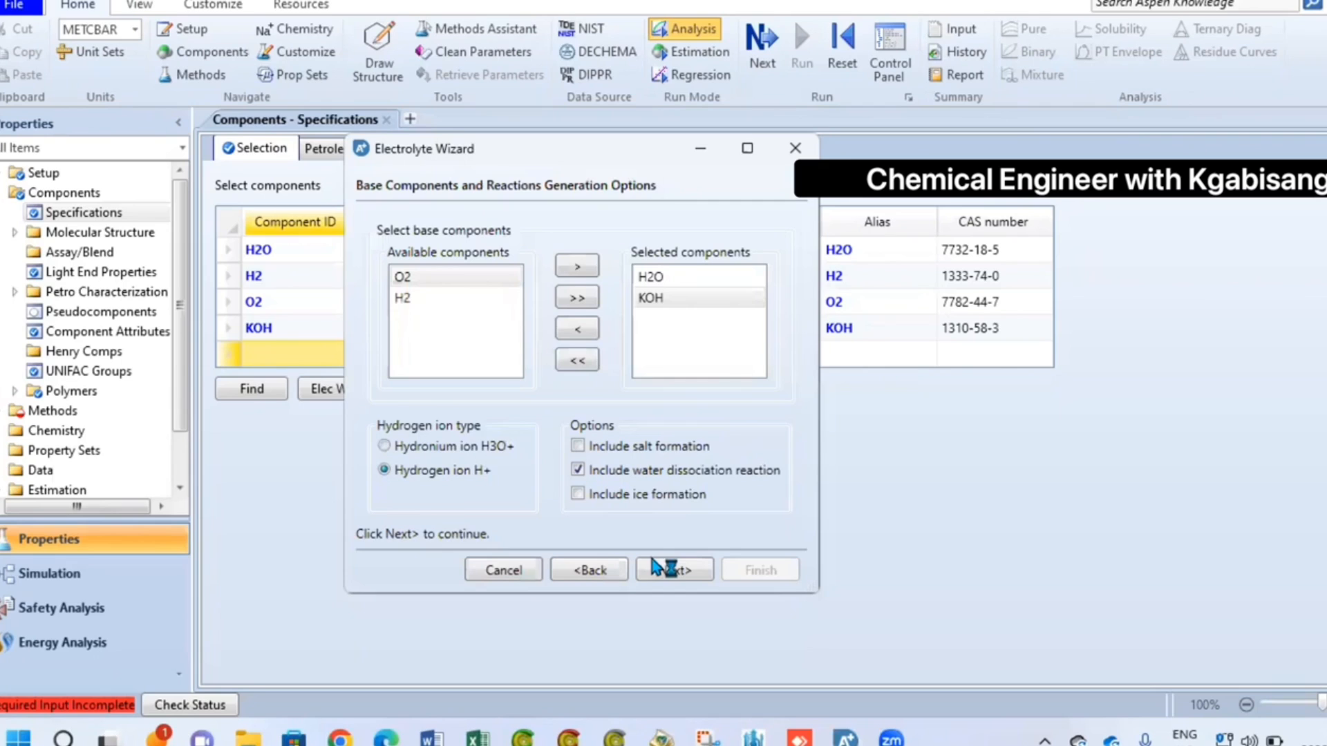
click(672, 567)
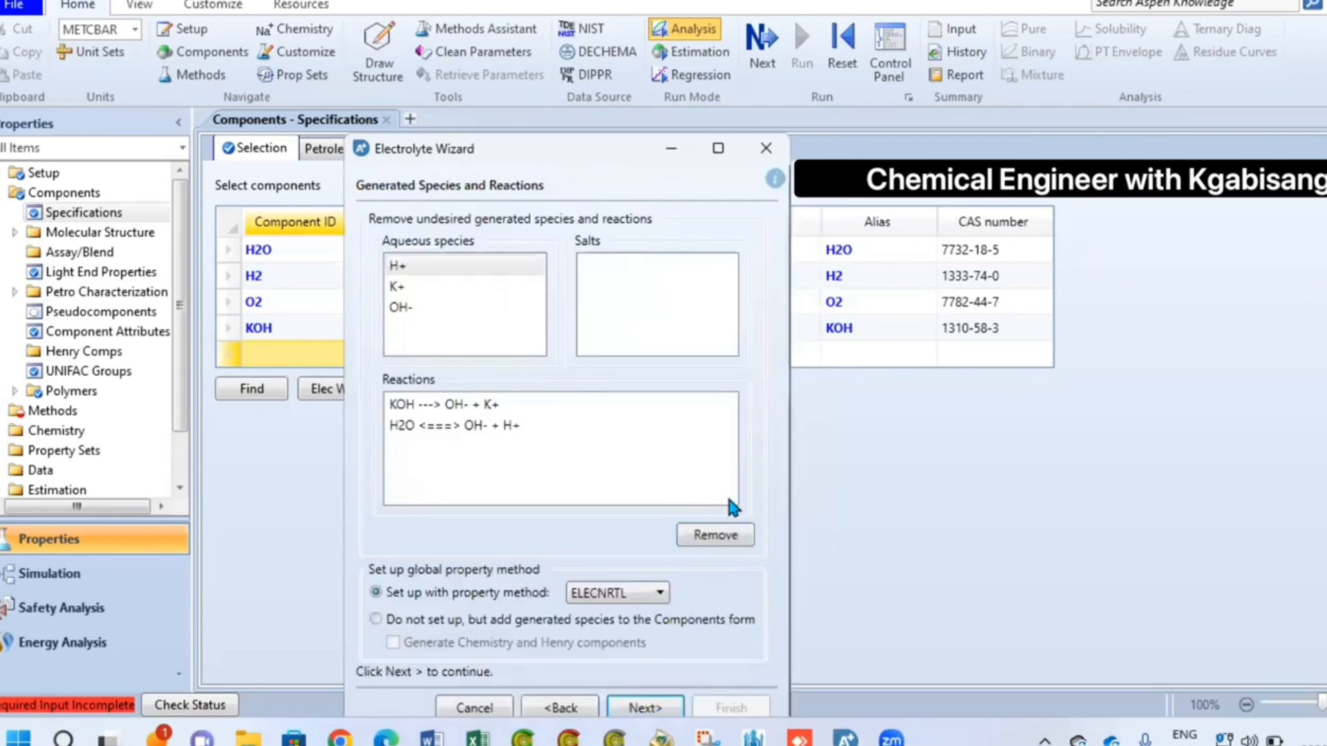
mouse_move(658, 515)
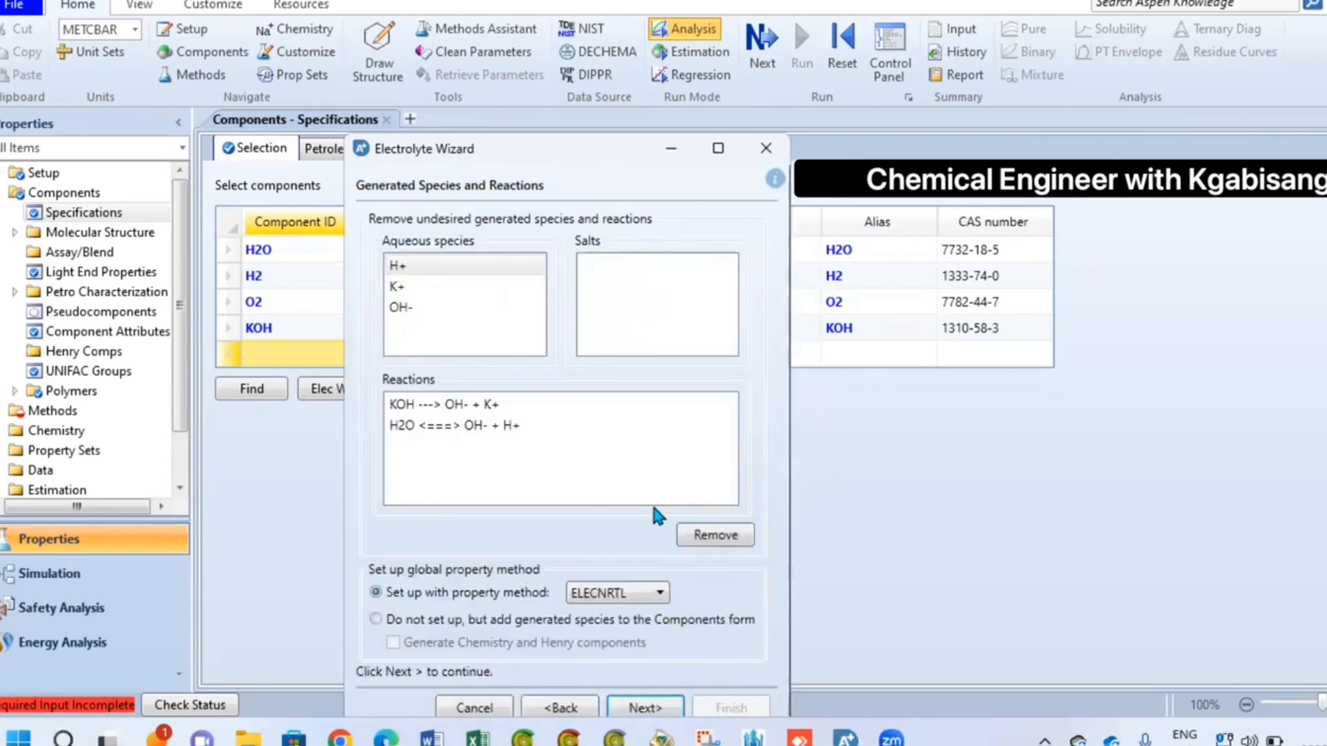
mouse_move(485, 505)
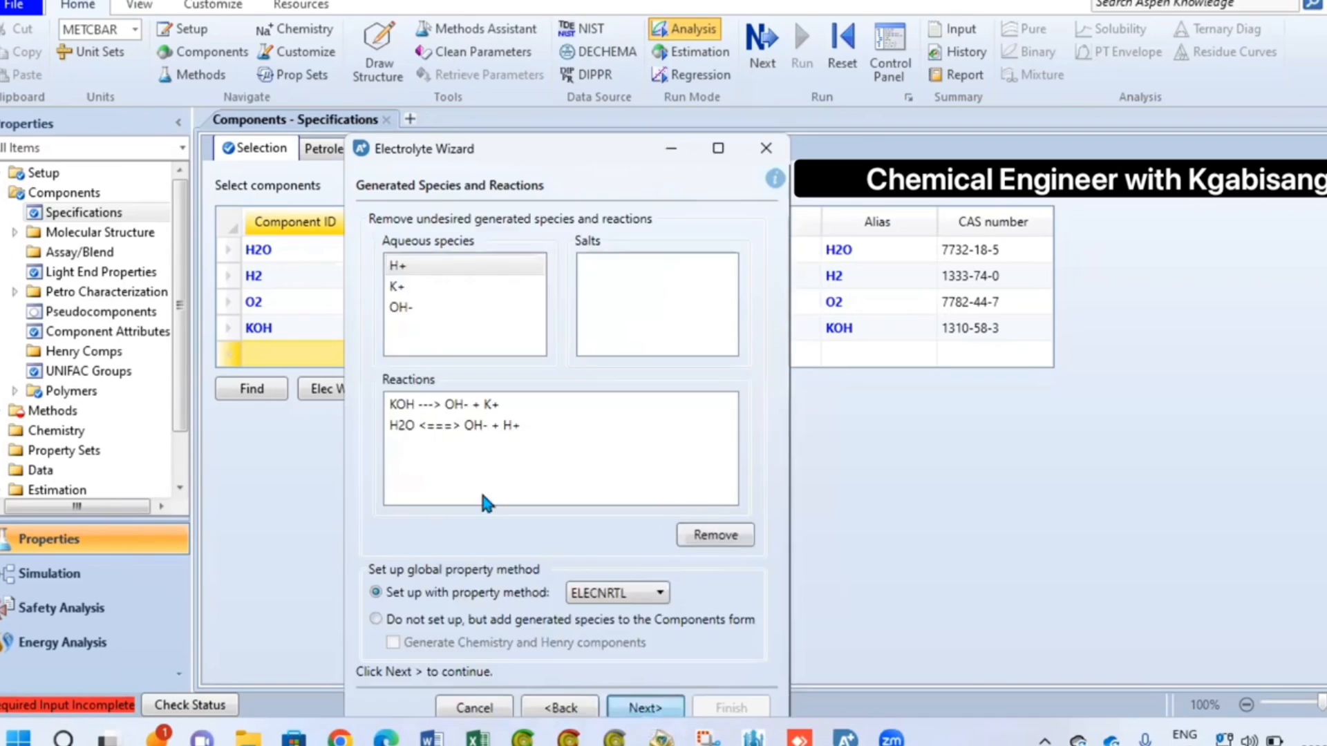
- Accept the generated ions H+, K+ and OH-, keep the true component approach, and finish the wizard
click(646, 707)
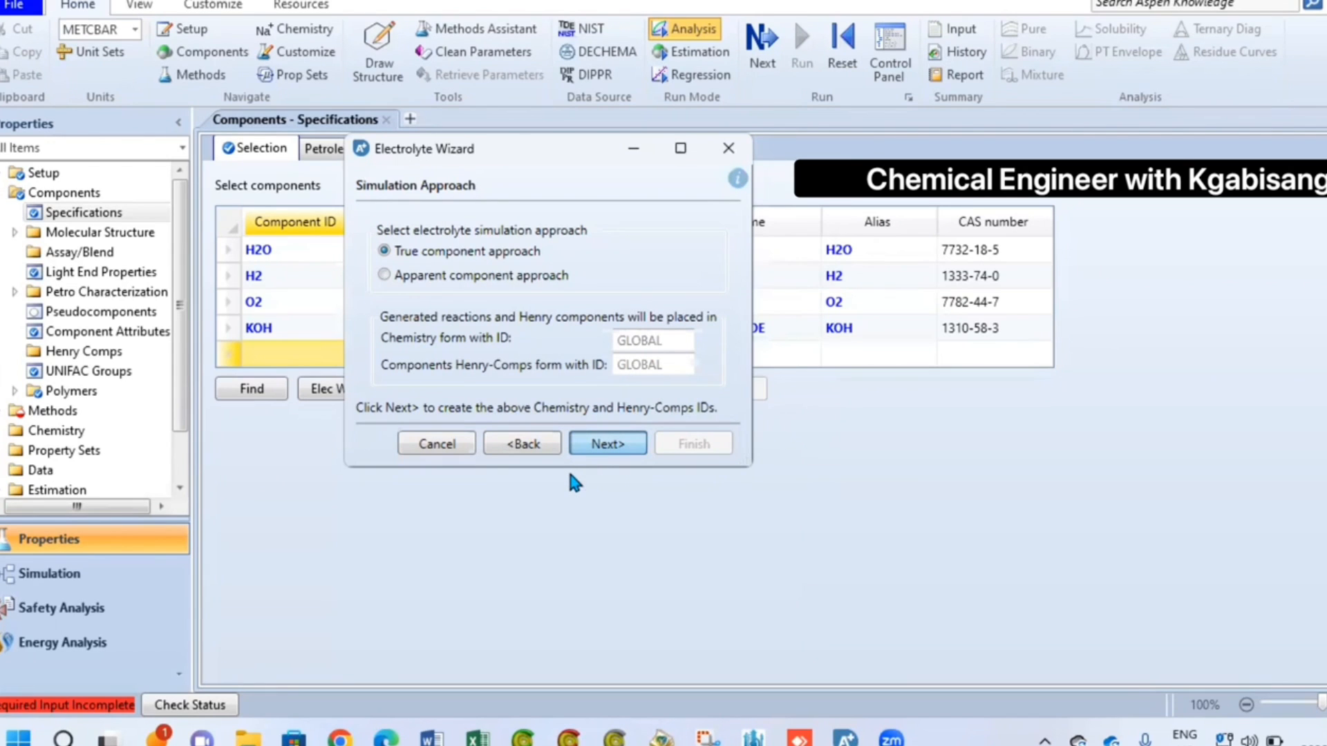
click(606, 442)
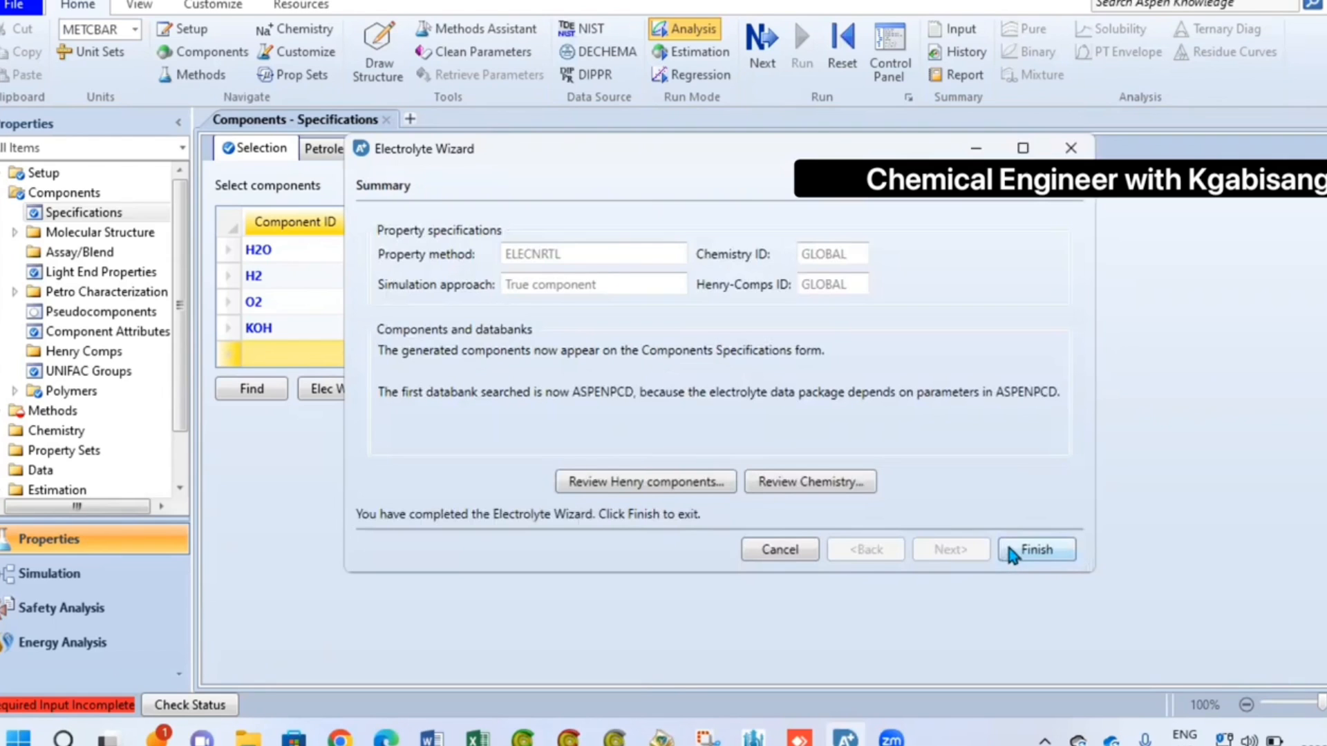
click(1035, 550)
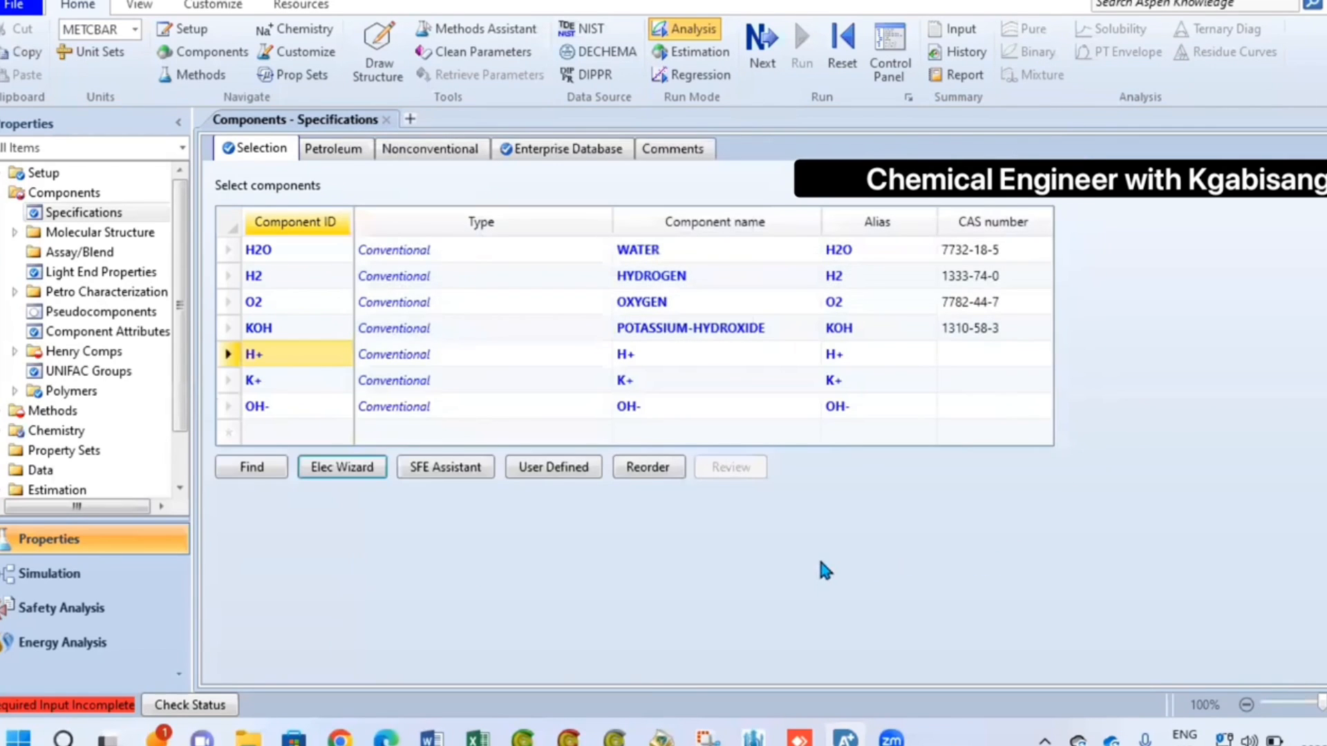
mouse_move(822, 559)
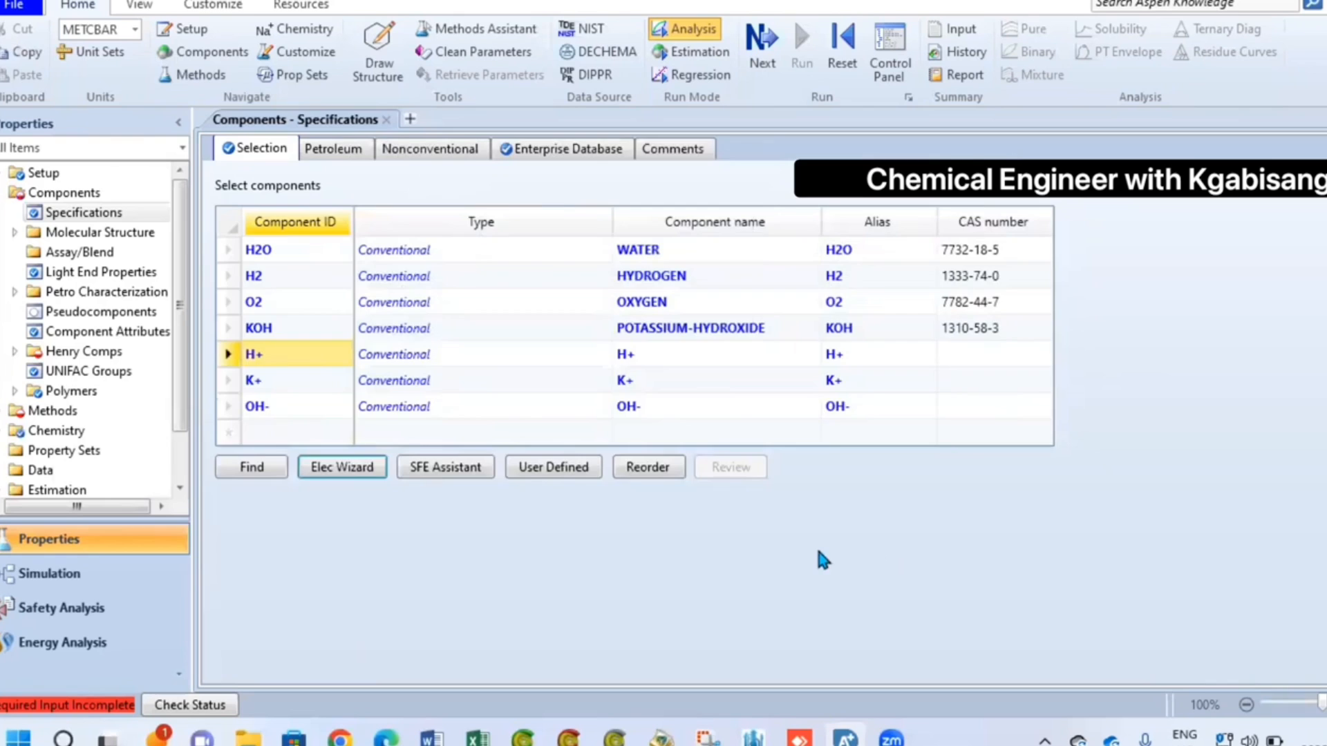
- Confirm ELECNRTL methods, run the property analysis, and move to the simulation flowsheet
click(55, 410)
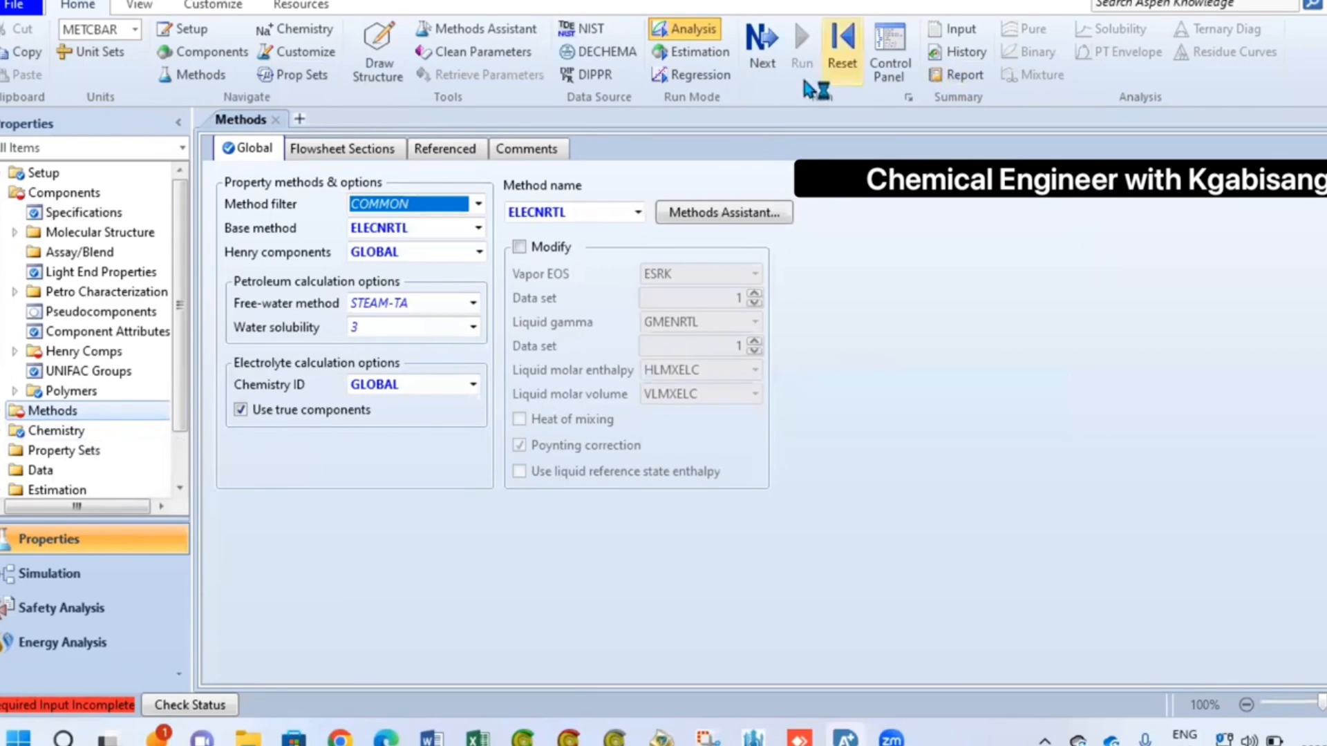
click(760, 43)
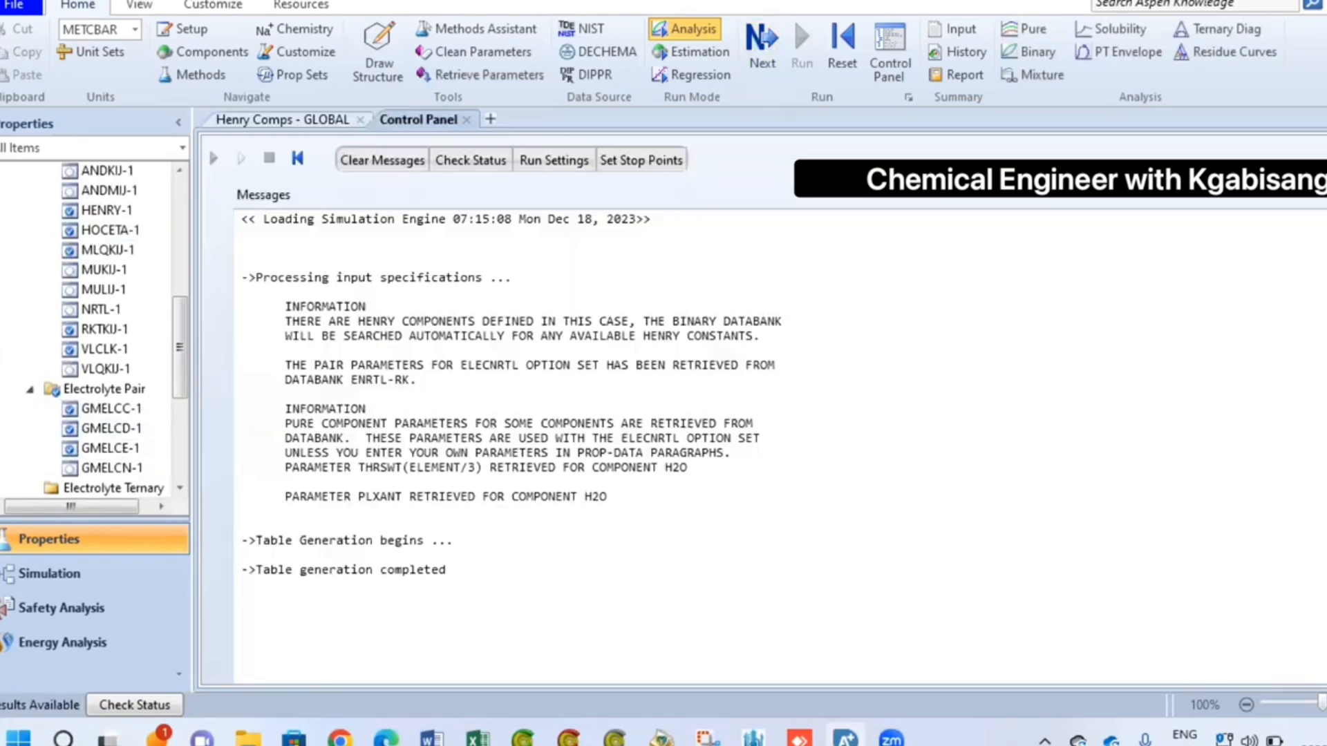
click(48, 573)
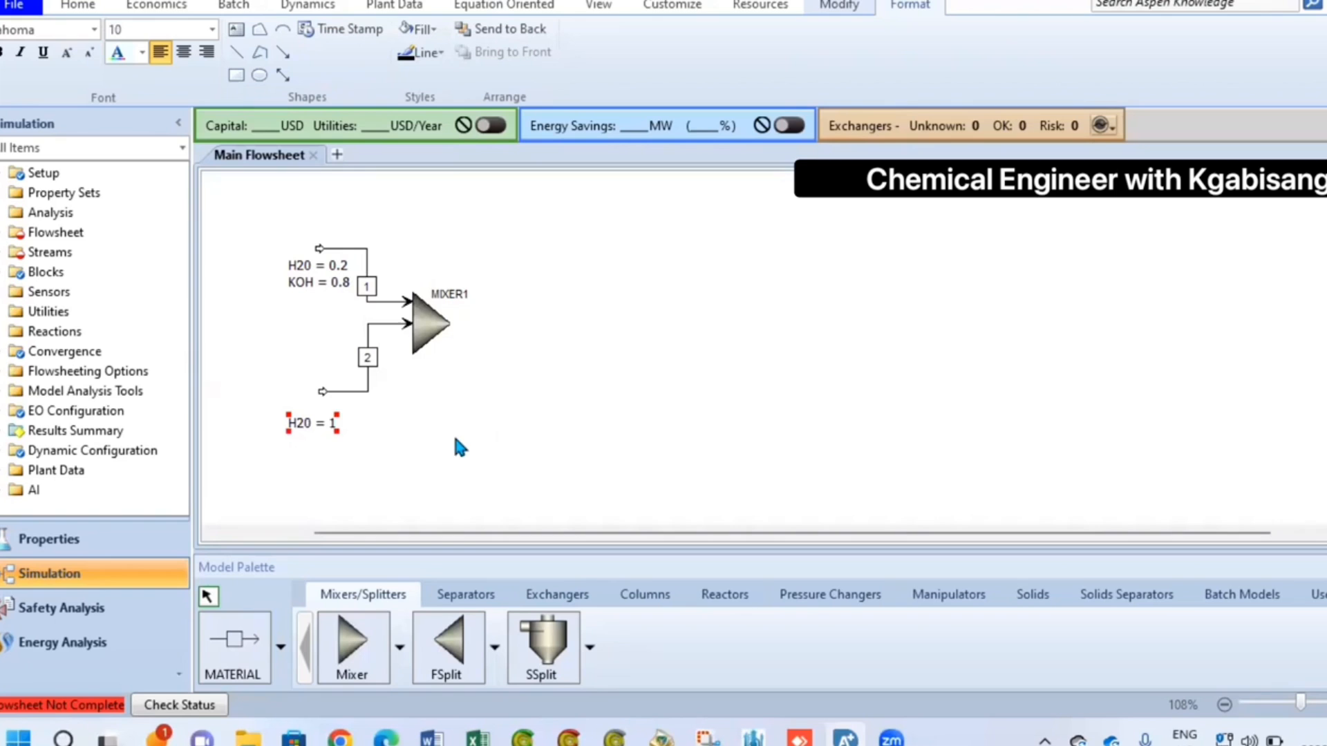
- Specify feed stream 1 as KOH/water at 25 C and 1 bar
double_click(322, 415)
text(1)
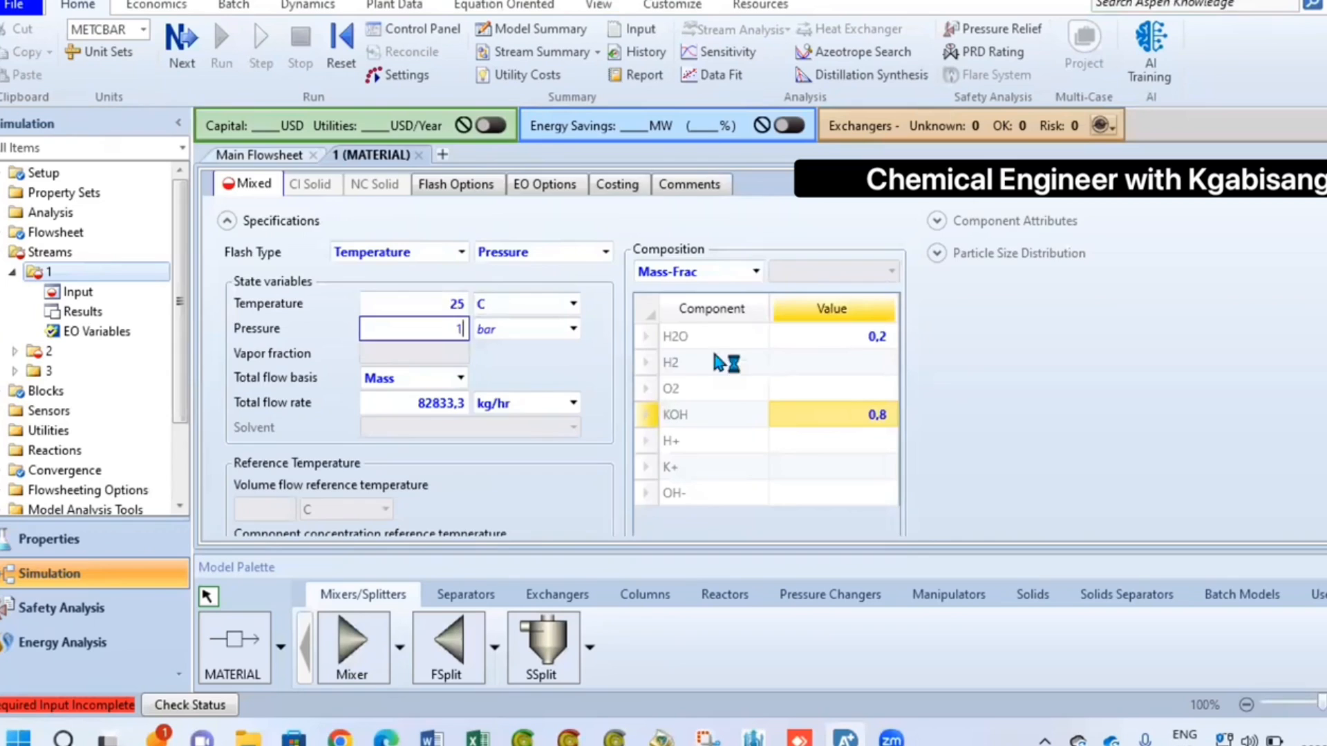
click(258, 153)
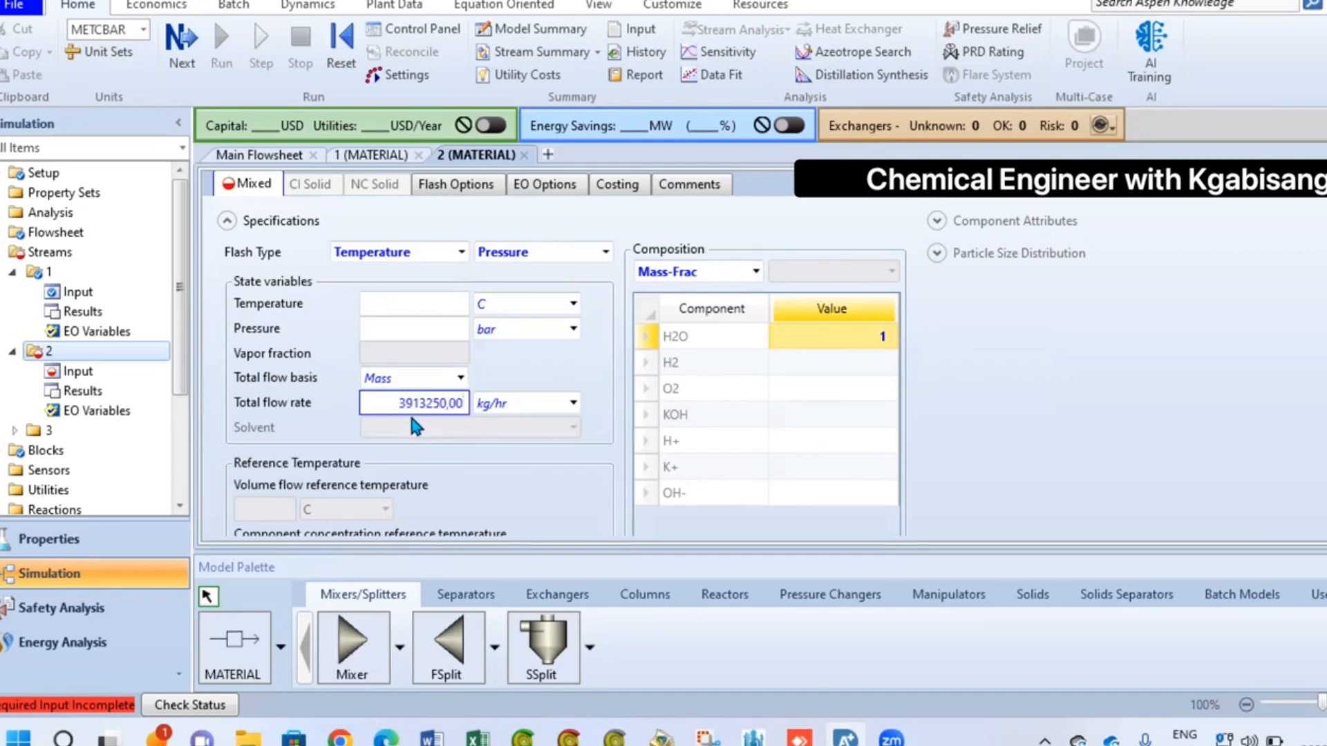
click(260, 153)
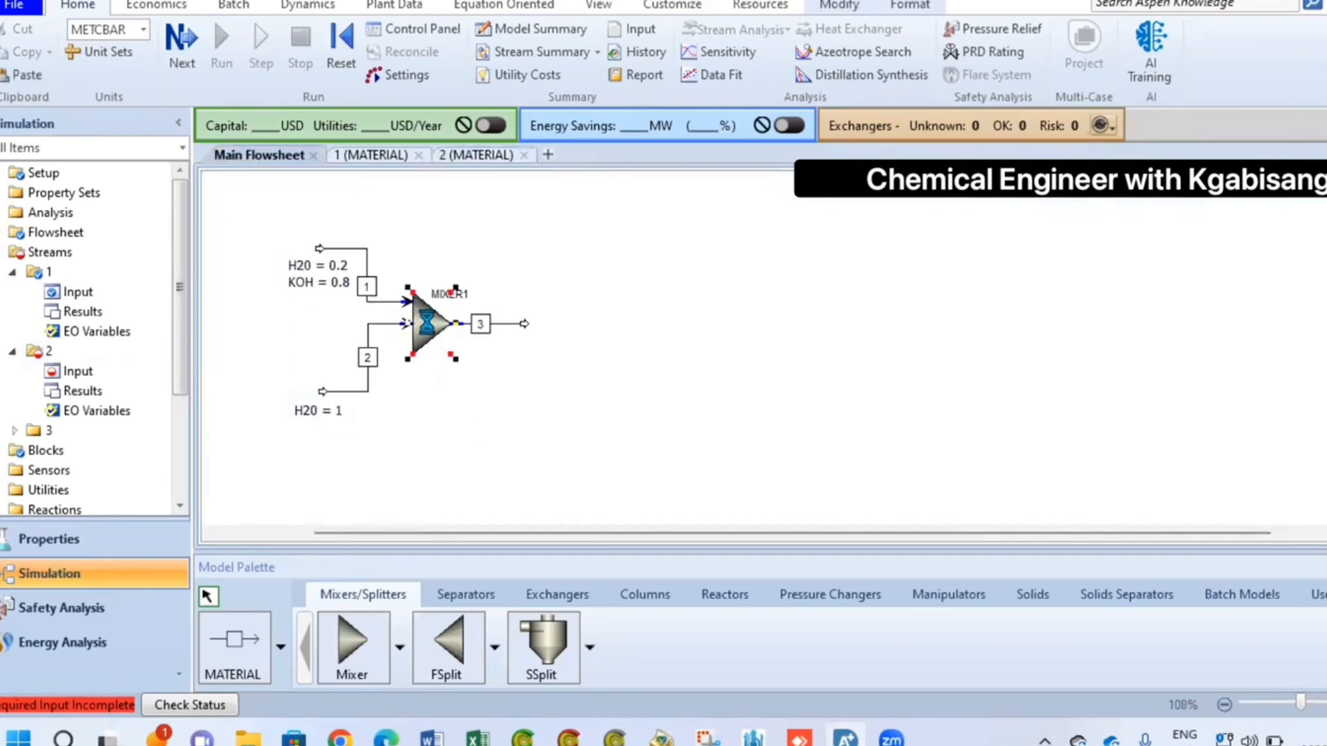
- Specify the pure water feed and mixer, run, and review the mixer stream results
double_click(423, 326)
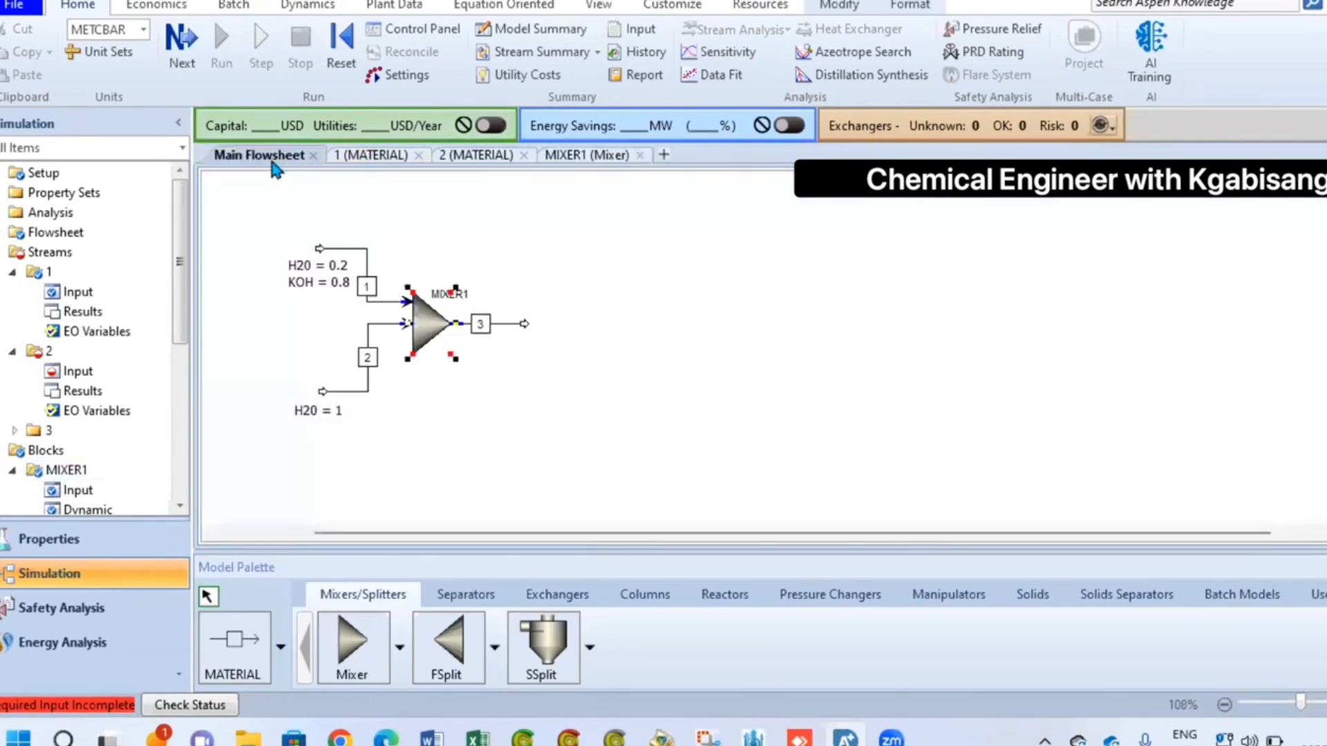
click(77, 370)
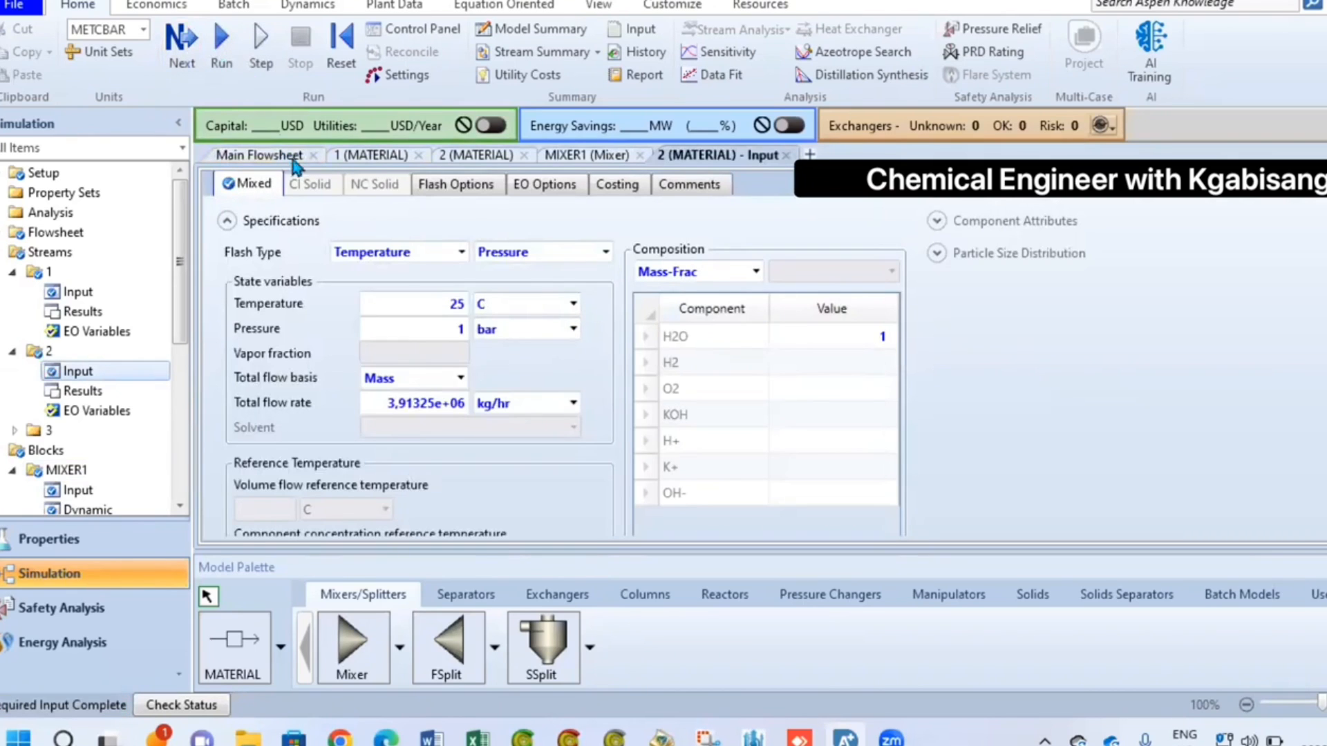
click(259, 155)
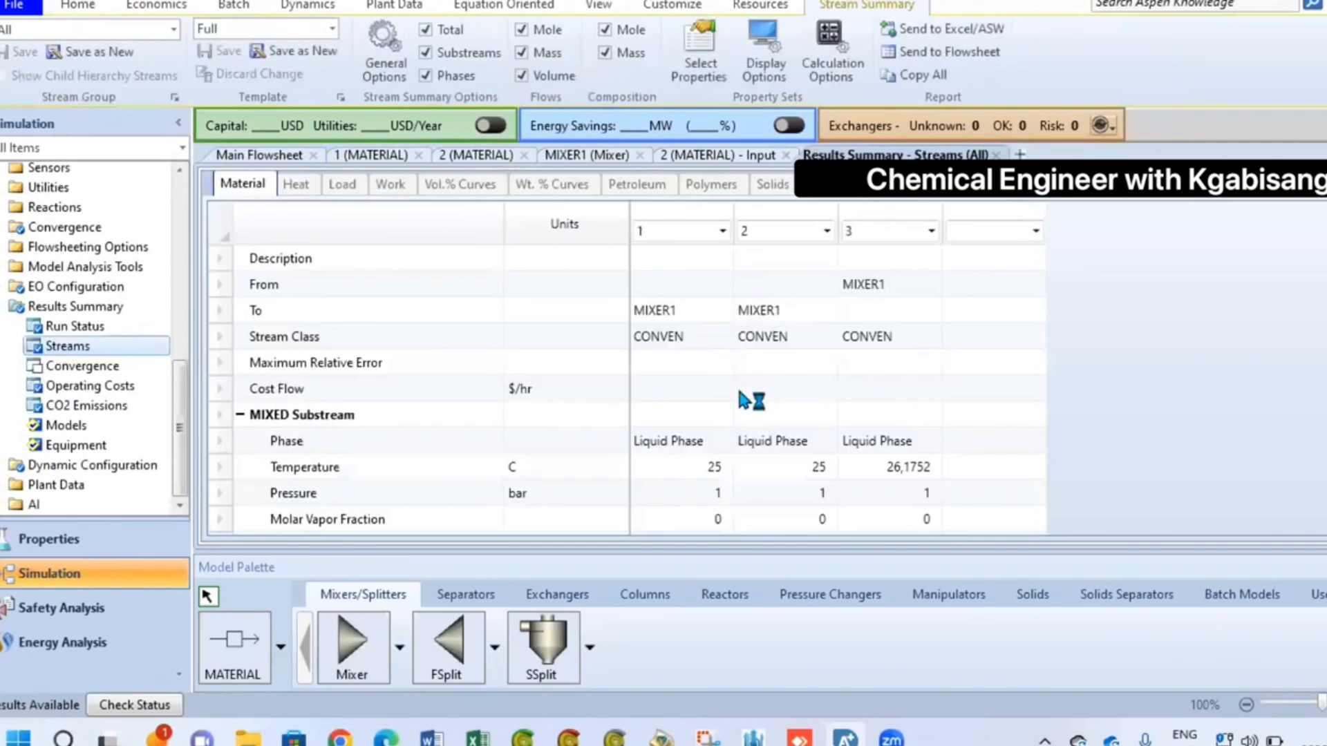
scroll(down, 3)
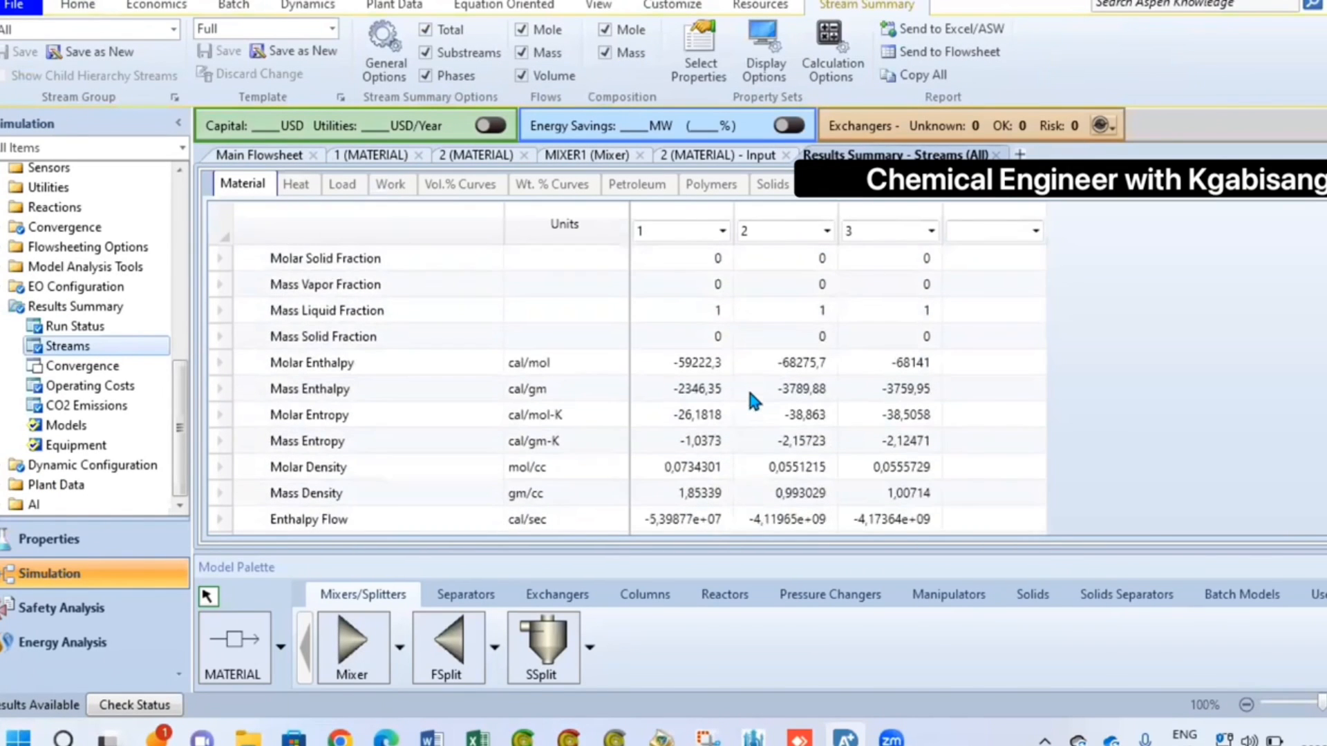
click(258, 153)
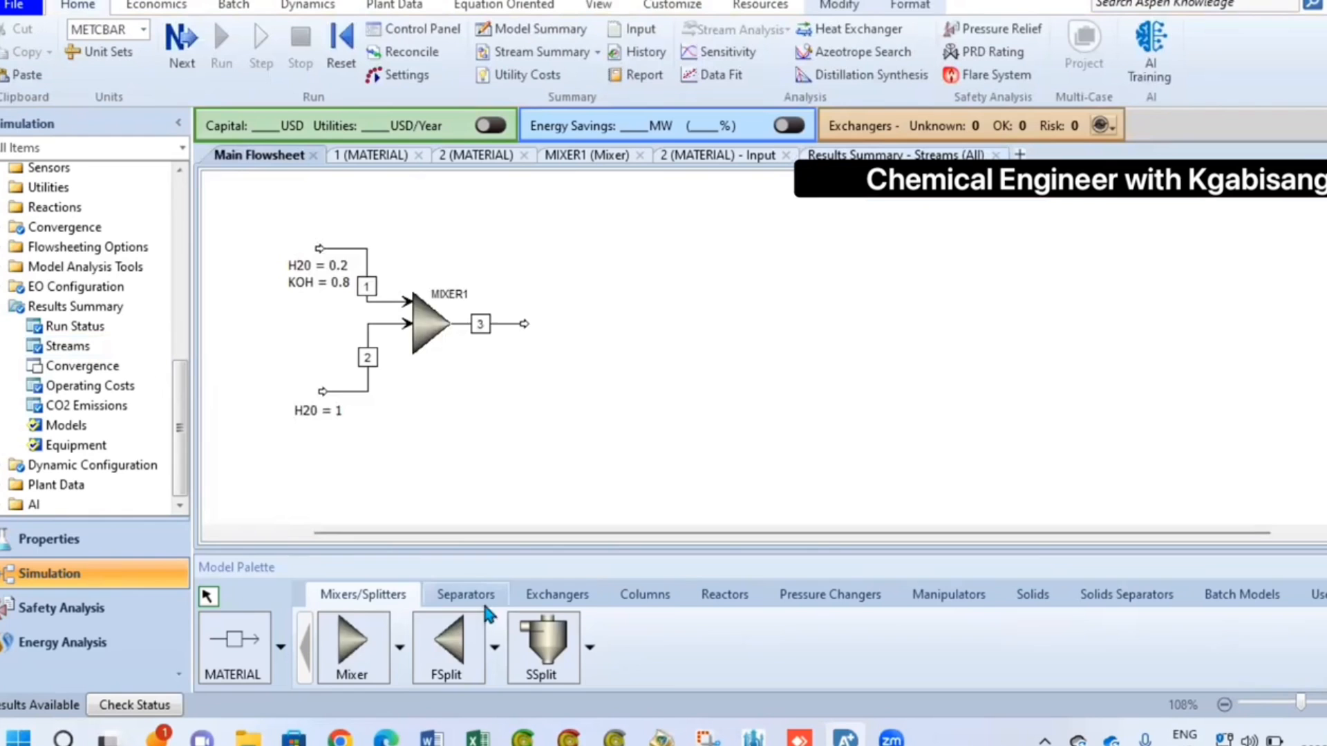
- Place heater HEATEXCH on stream 3 at 80 C and 1 bar, showing stream conditions on the flowsheet
click(555, 594)
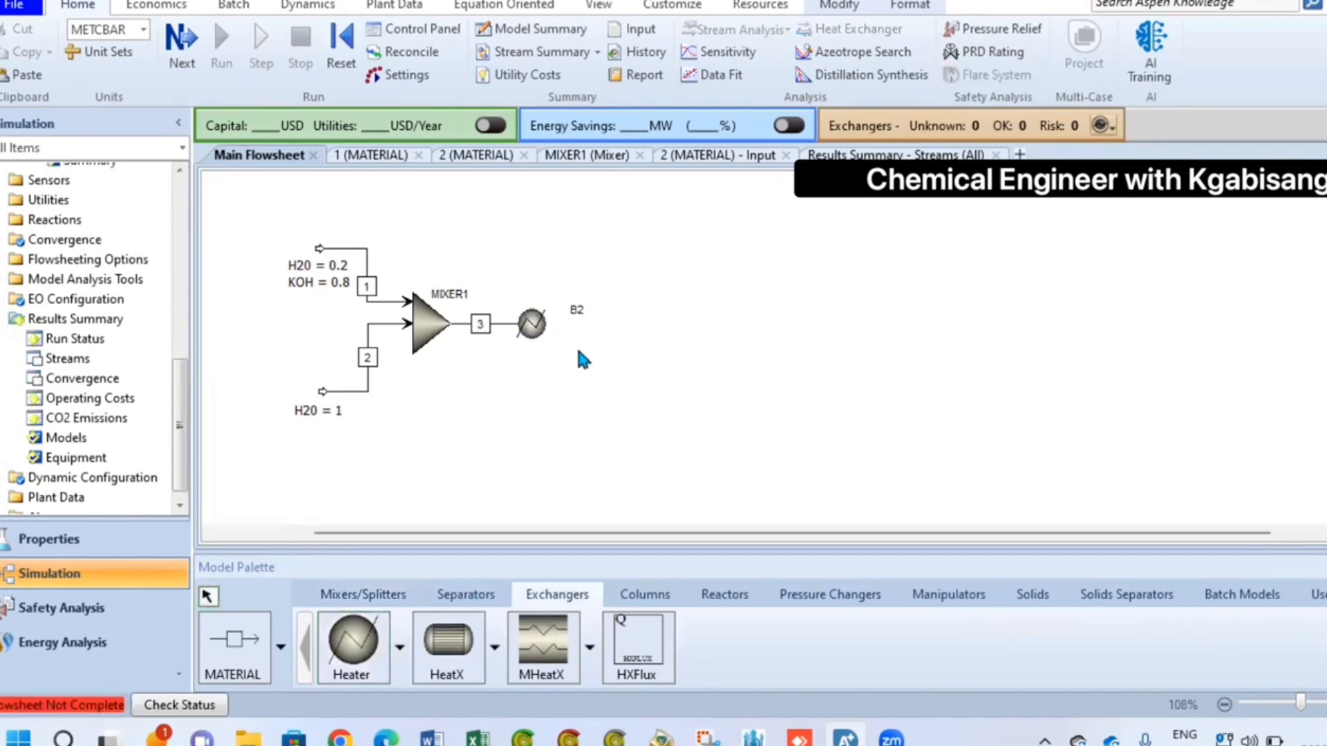
double_click(531, 323)
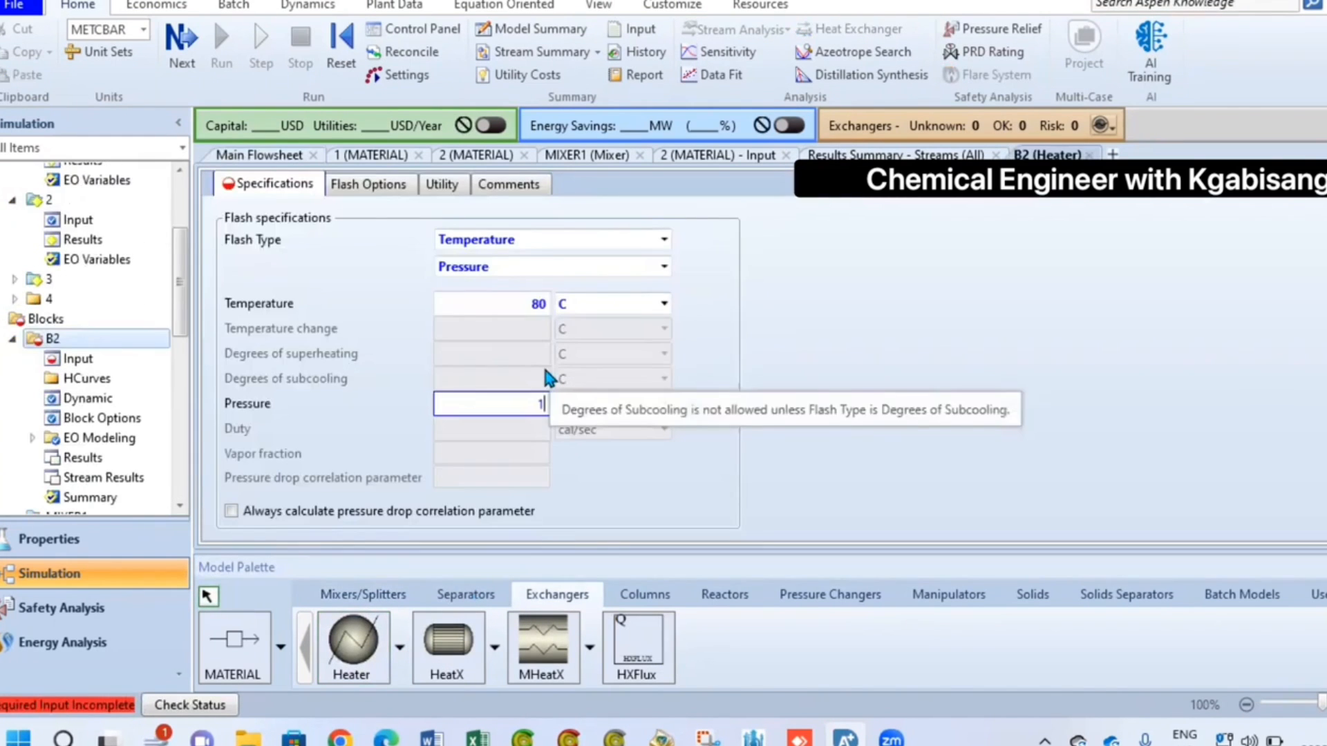
click(259, 155)
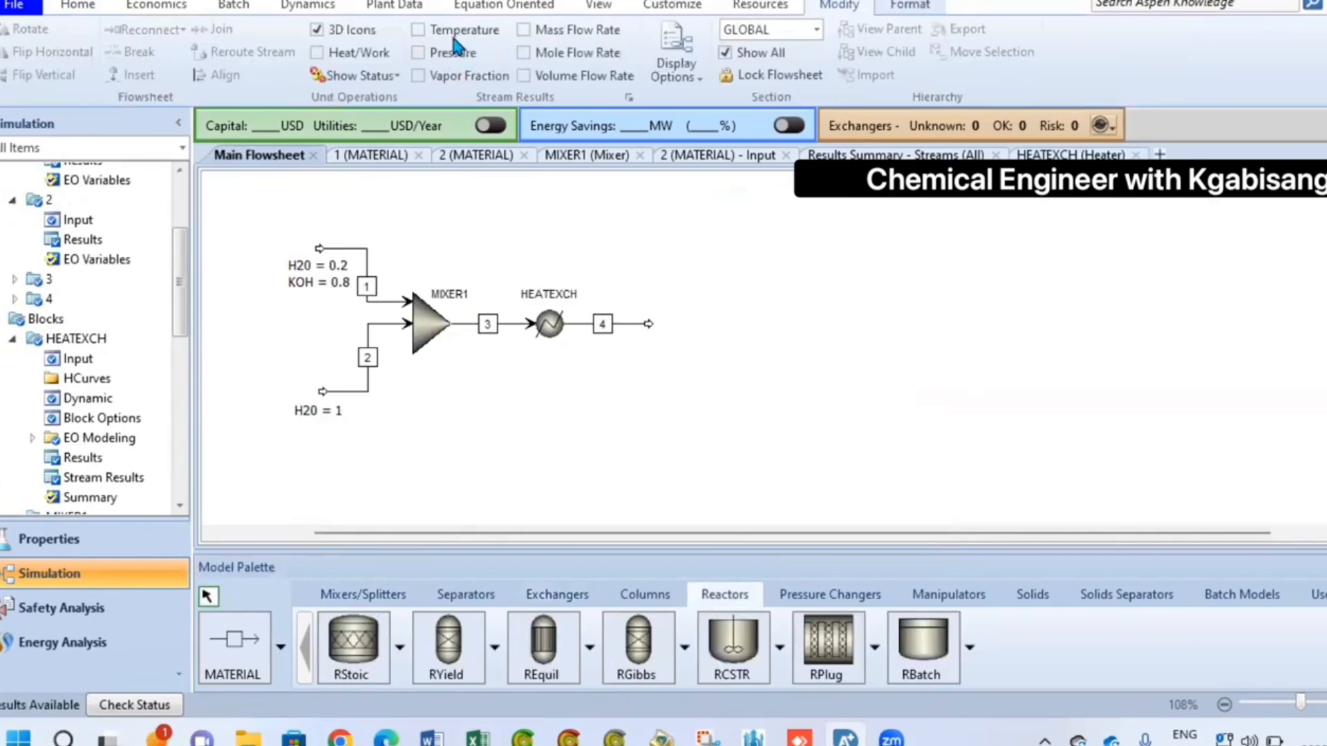
click(417, 51)
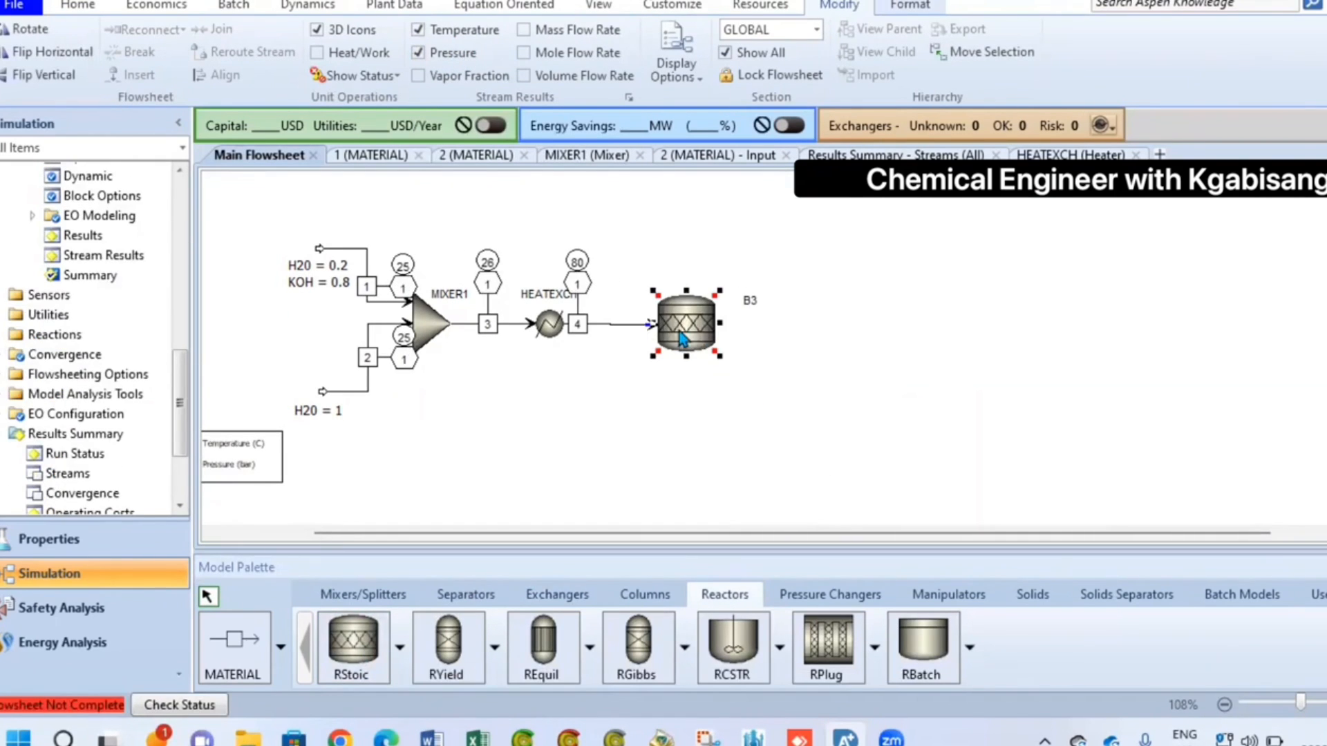
- Set RStoic block B3 to convert 0.4 of H2O to H2 and O2 and name it REACT1
double_click(686, 323)
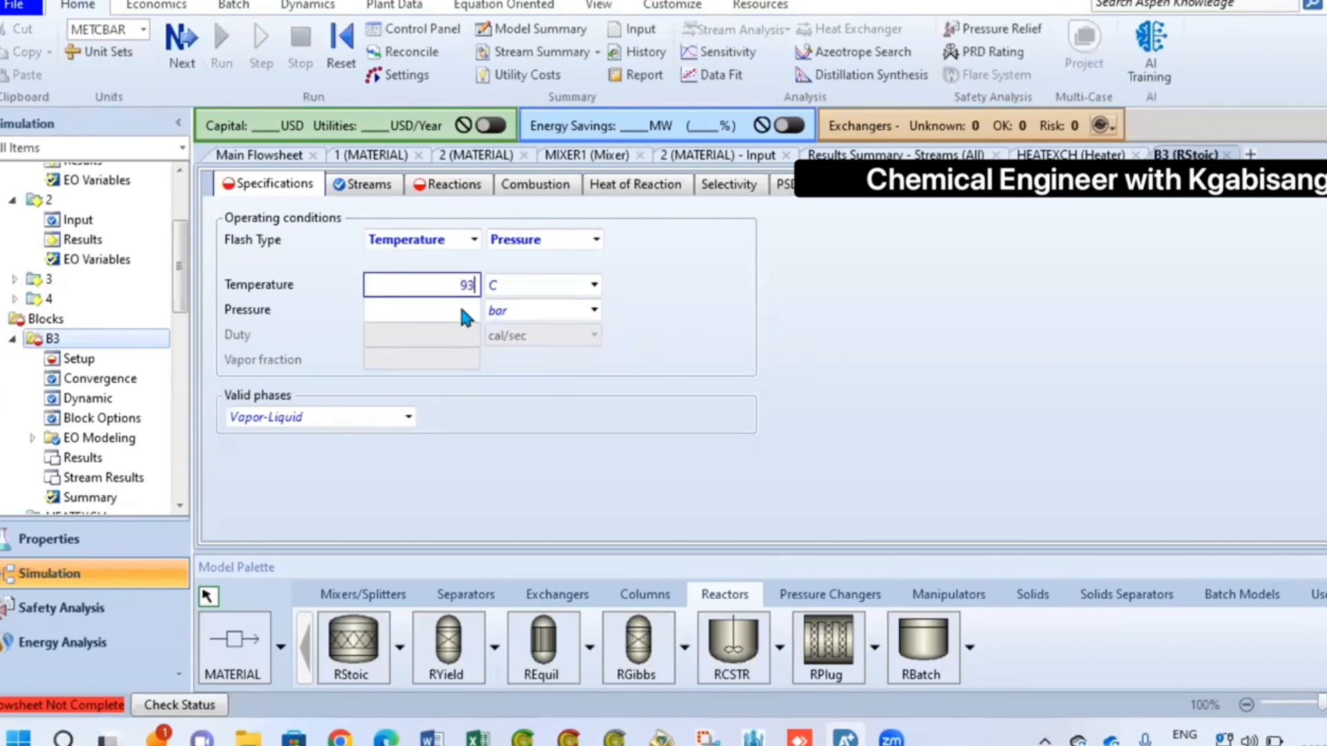
click(448, 184)
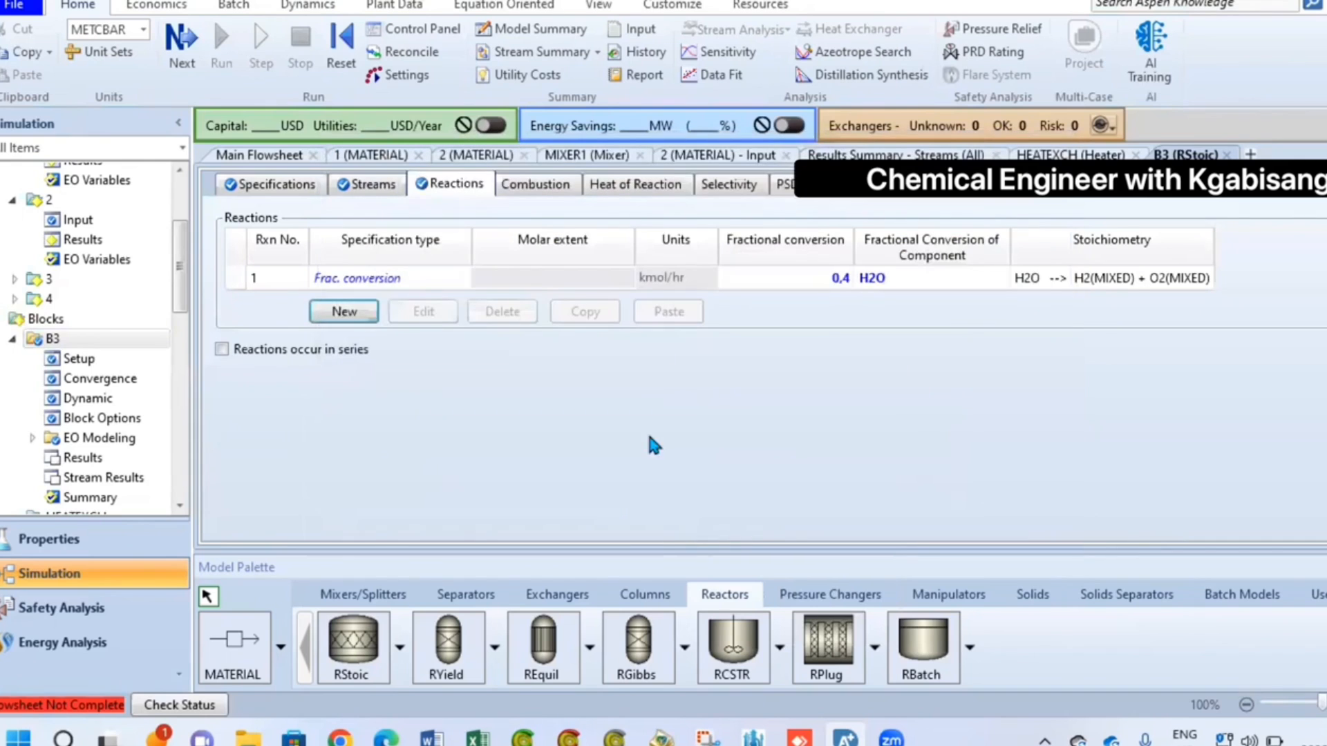
click(258, 155)
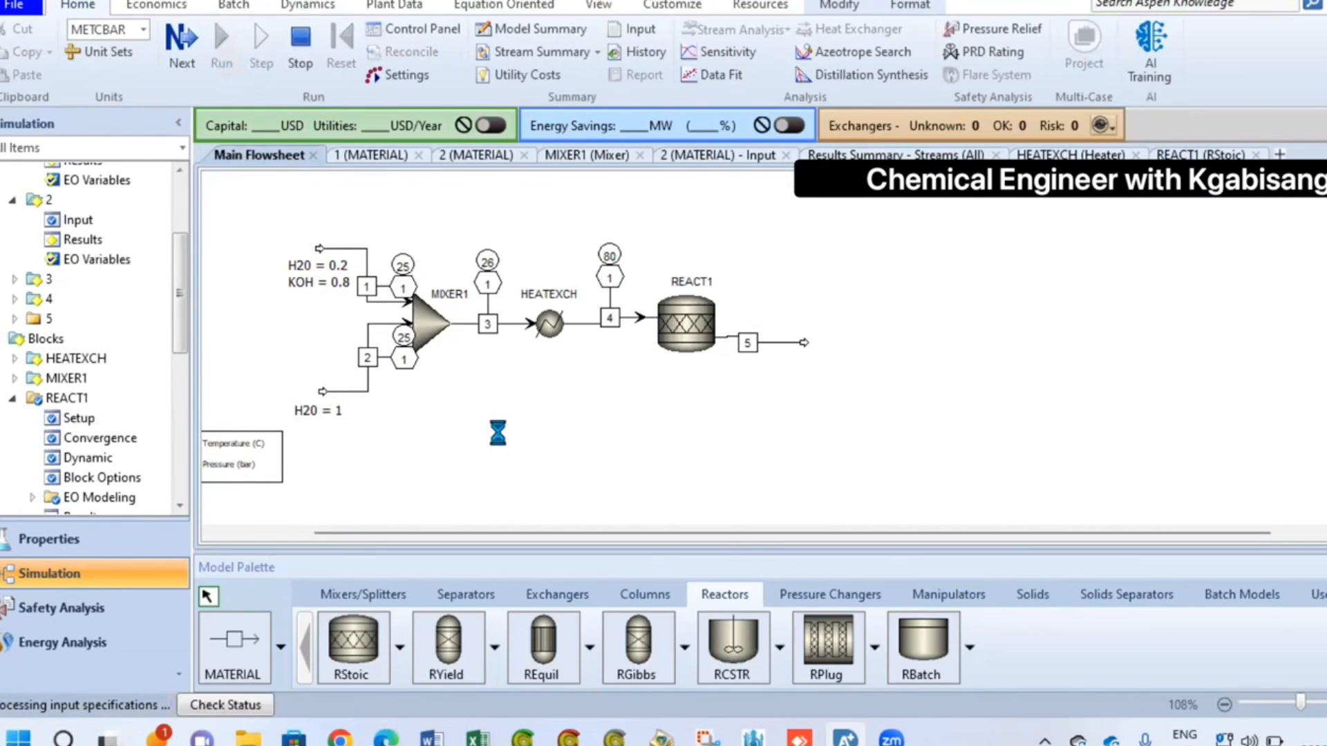
- Run, read the mass-balance error messages, and reopen REACT1's water-splitting reaction to fix it
click(221, 44)
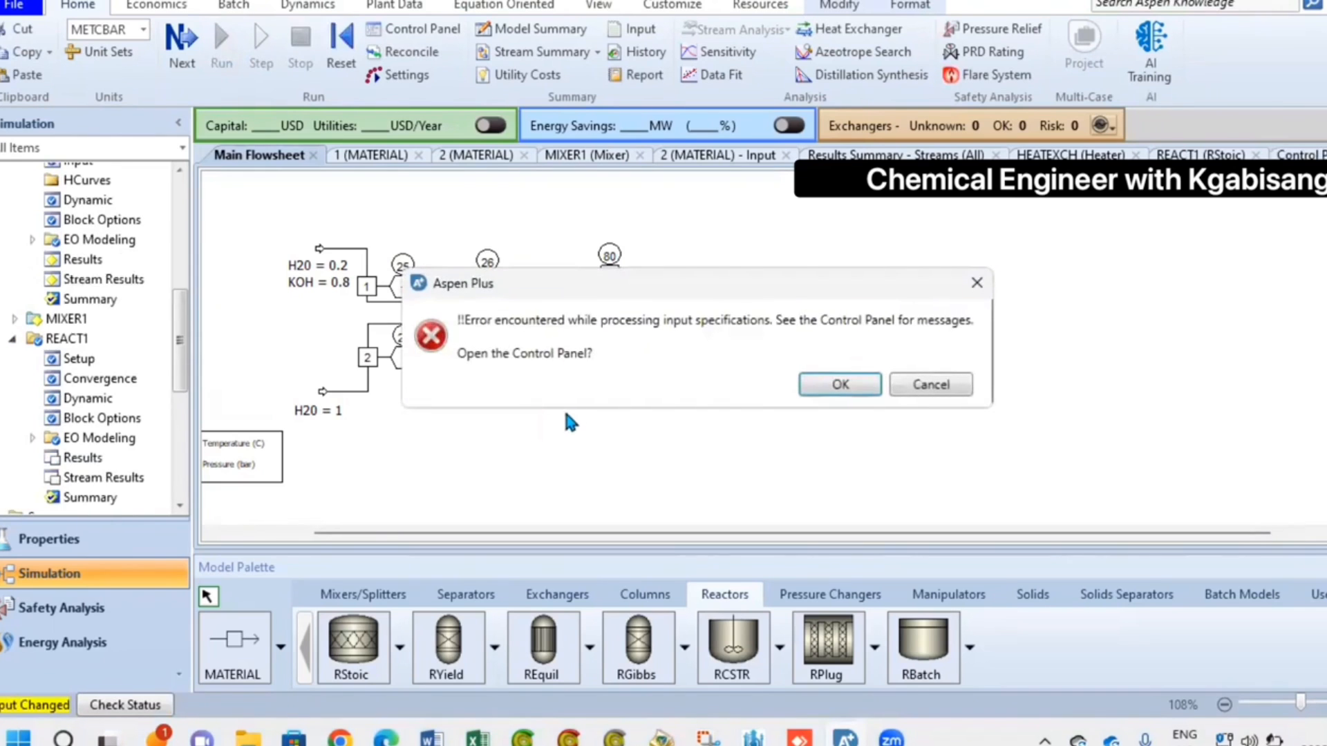
click(837, 384)
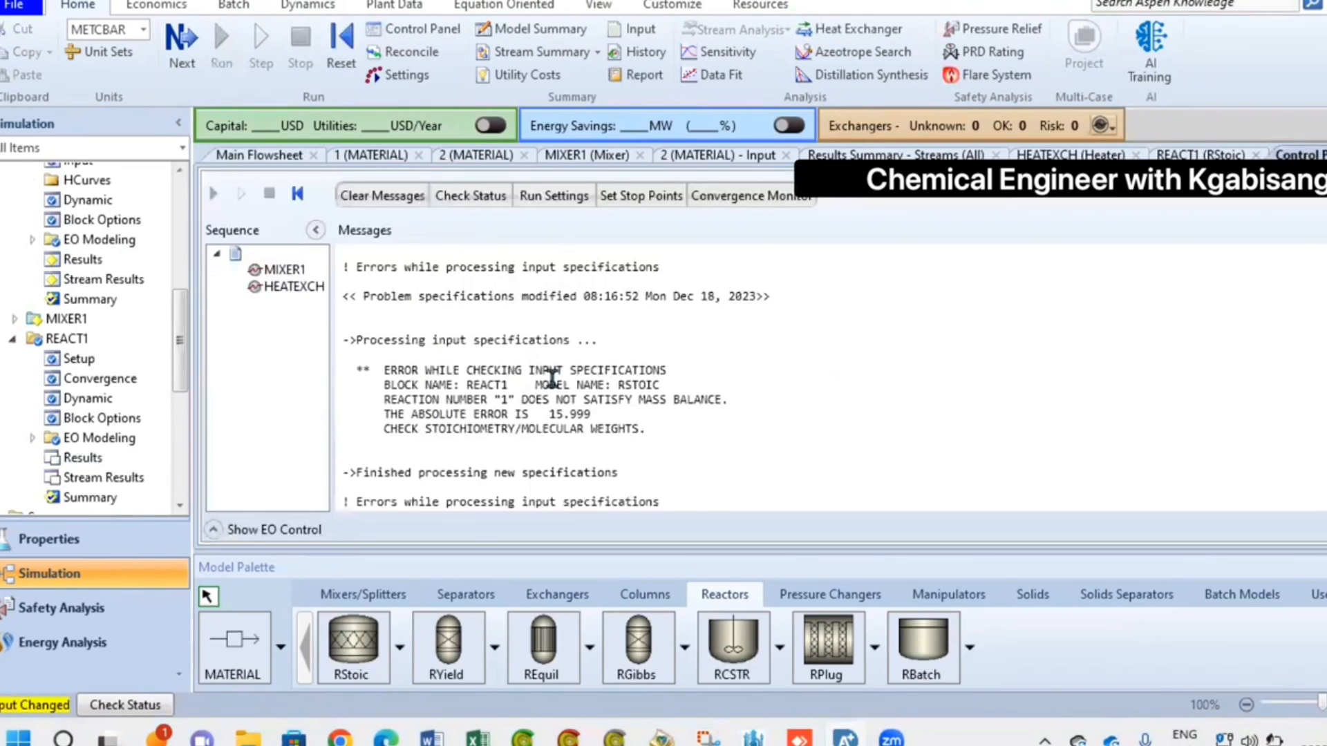
click(1196, 154)
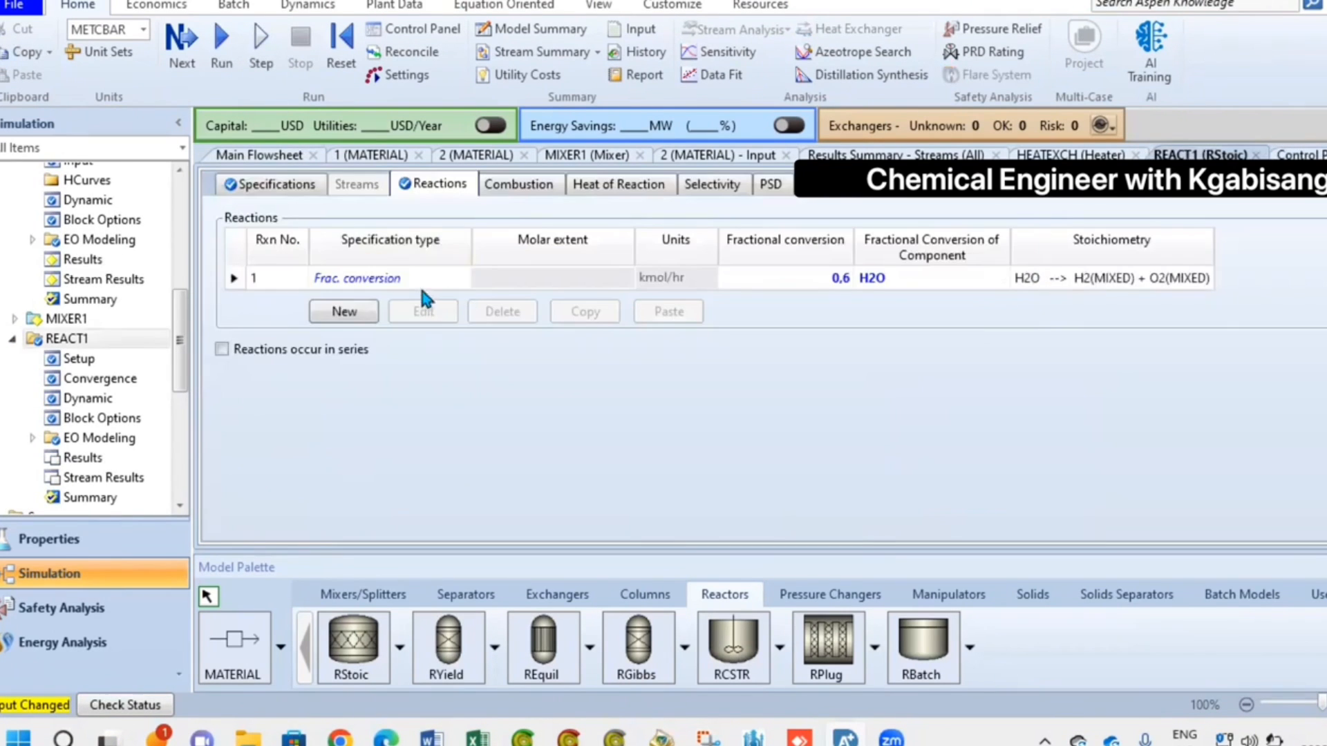
click(423, 311)
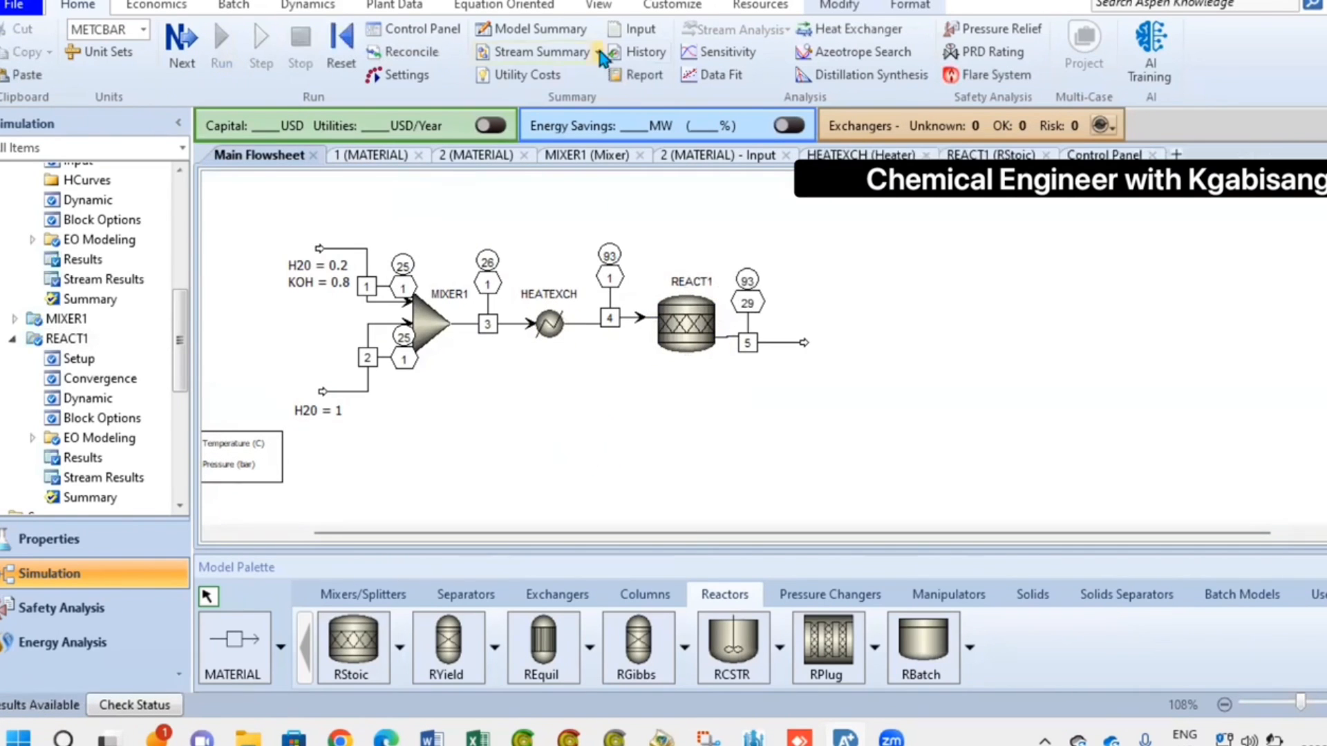
click(541, 51)
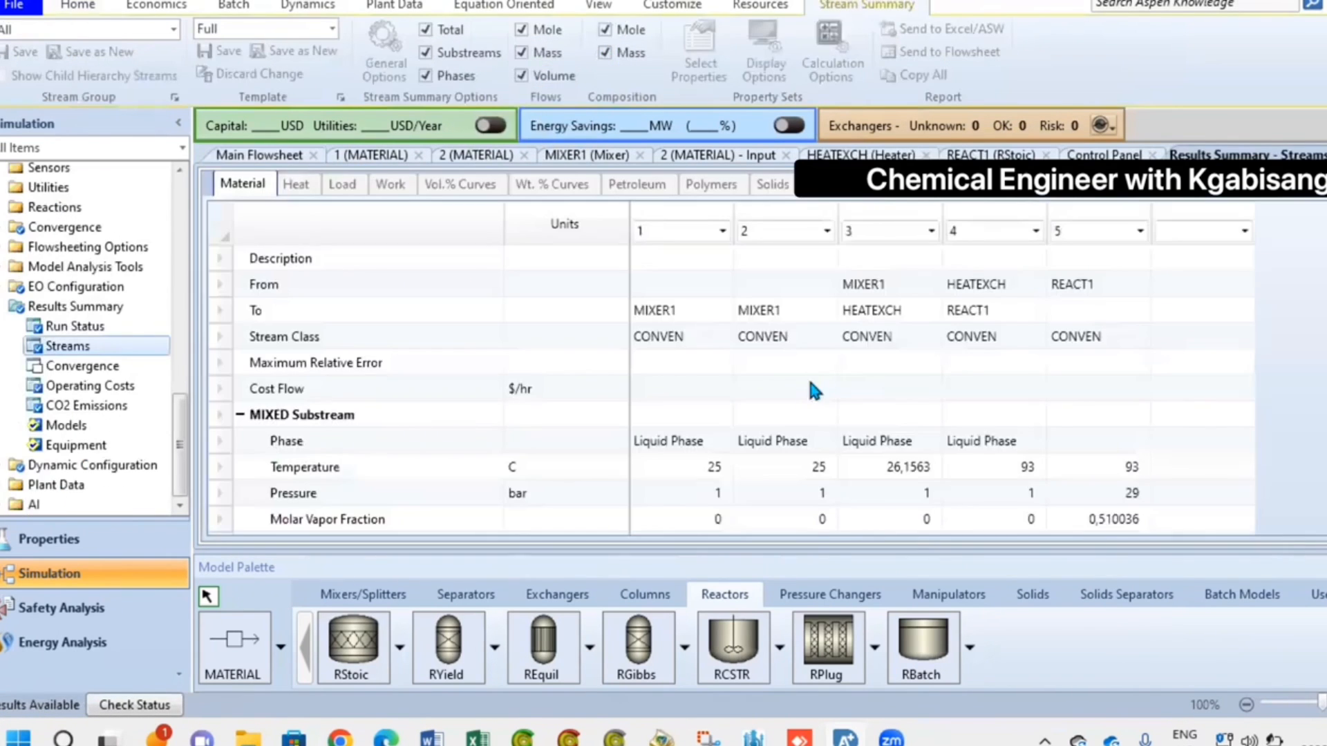
scroll(down, 3)
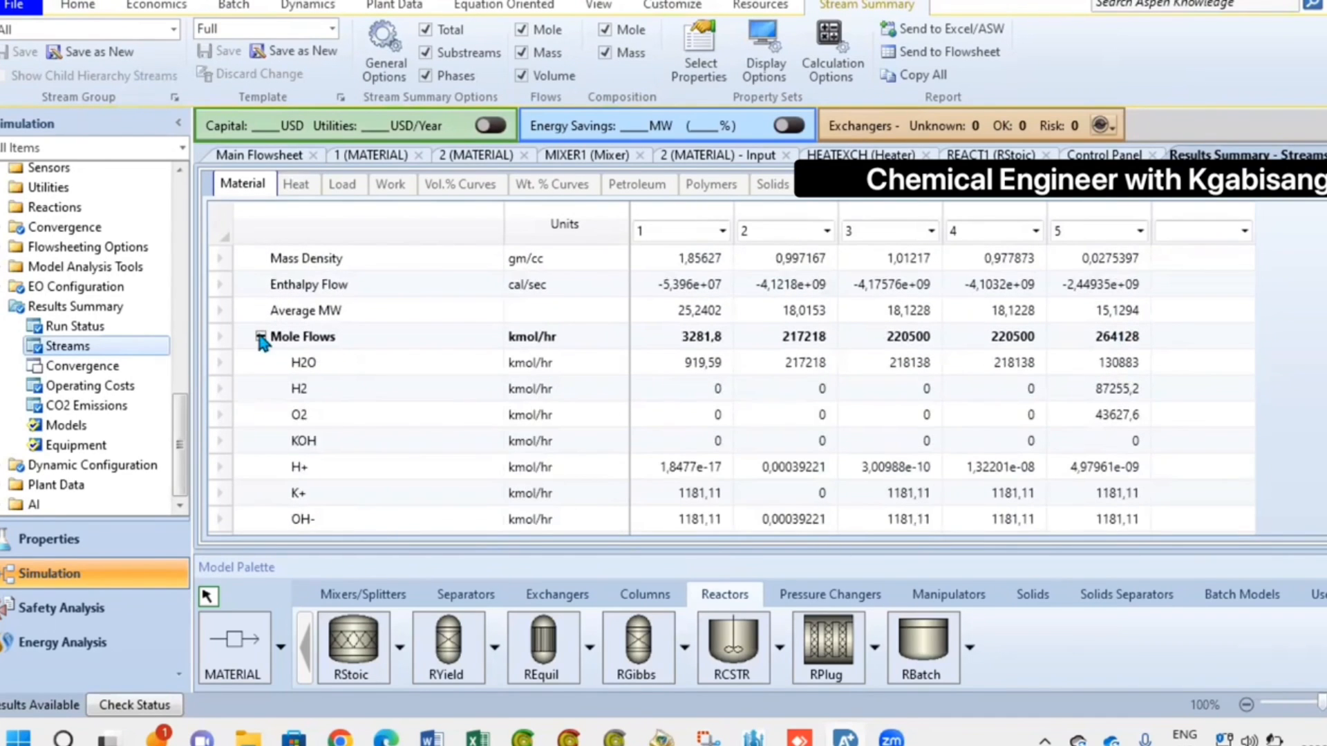
click(259, 336)
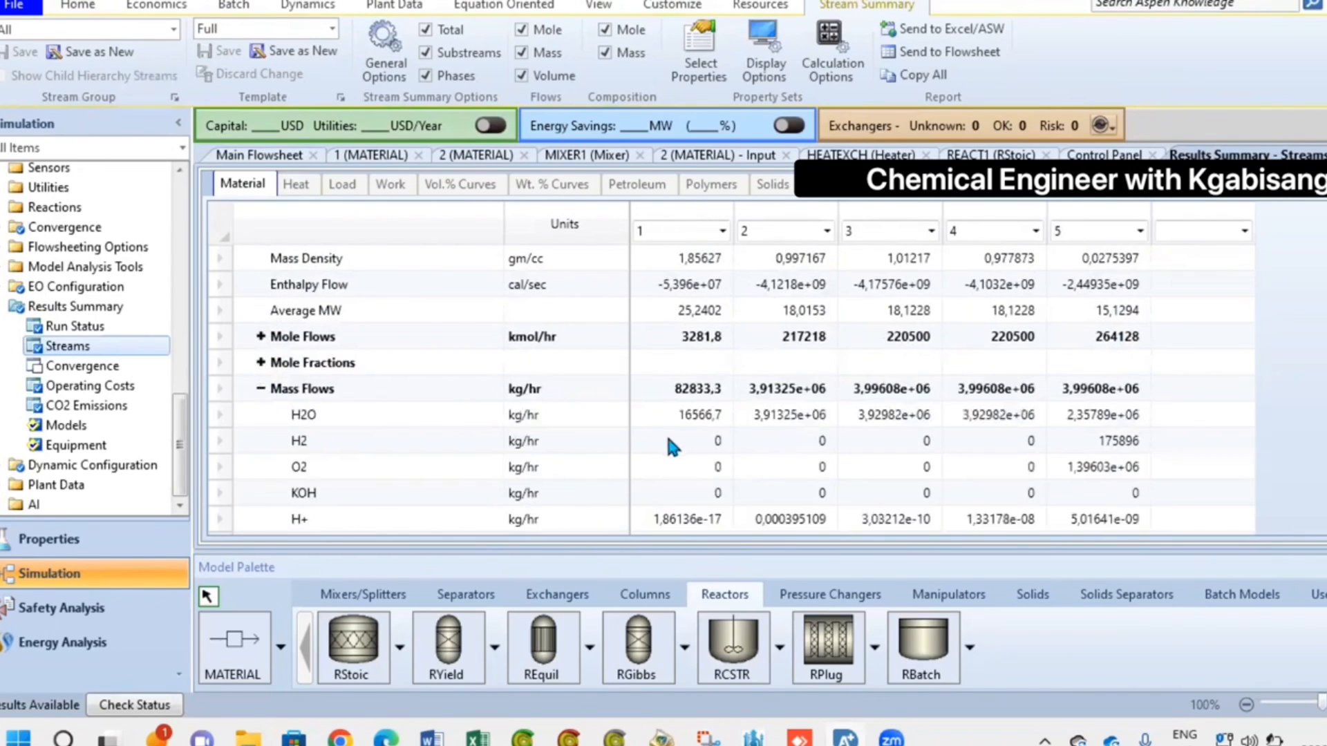
scroll(down, 3)
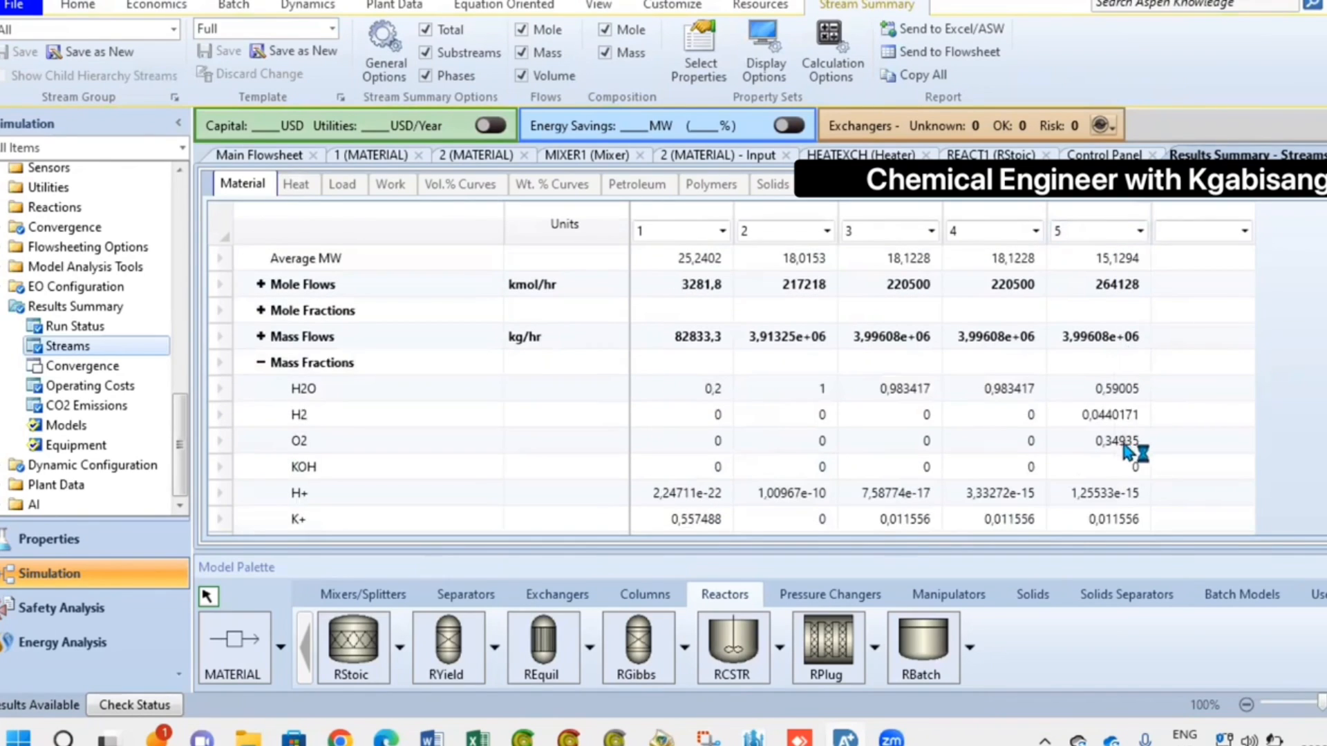
mouse_move(1100, 404)
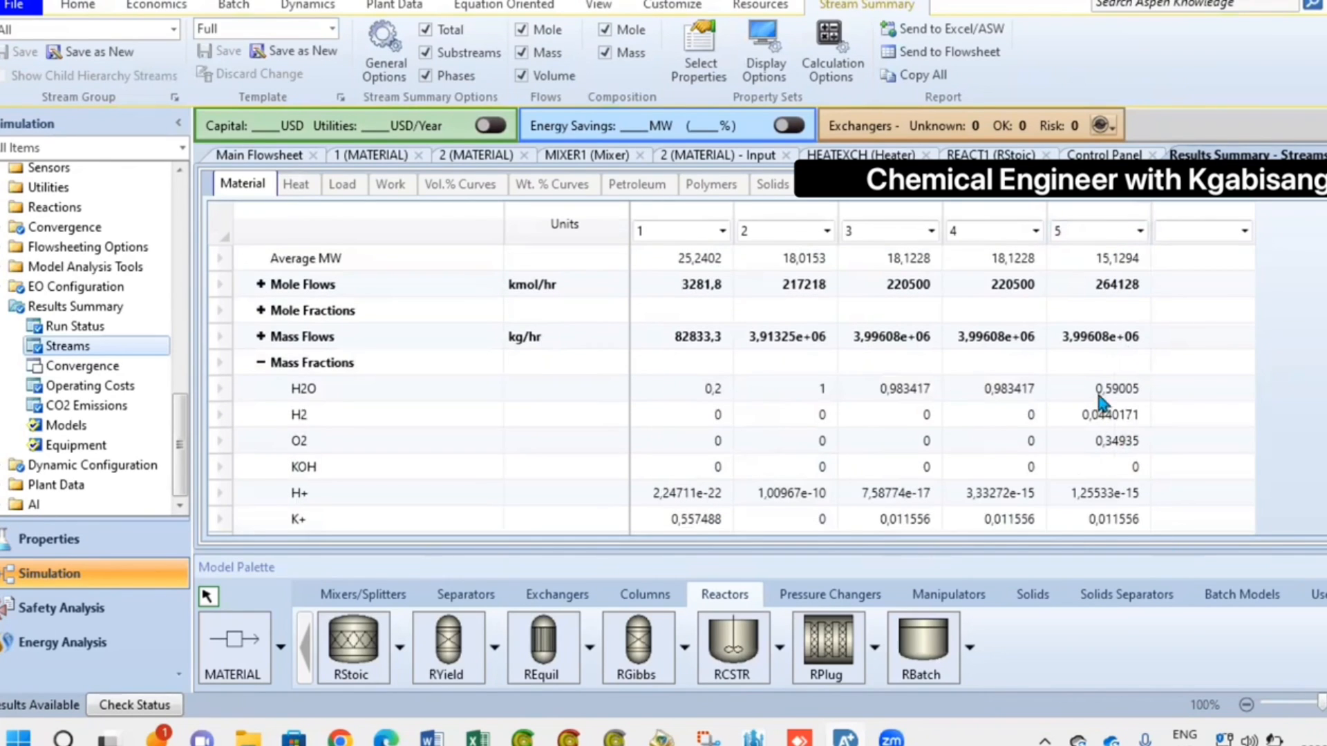
click(258, 155)
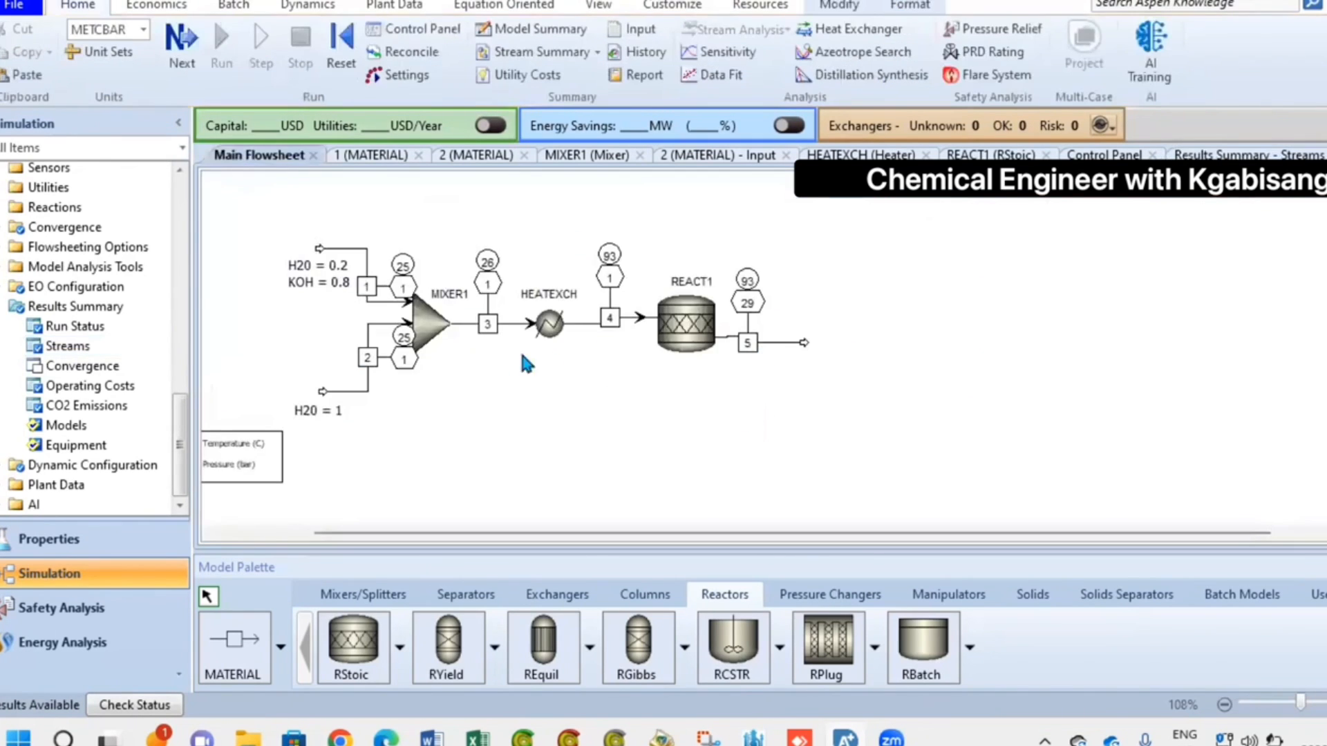
- Review stream results and set Sep block SEP1 to send all H2 to stream 6
click(66, 346)
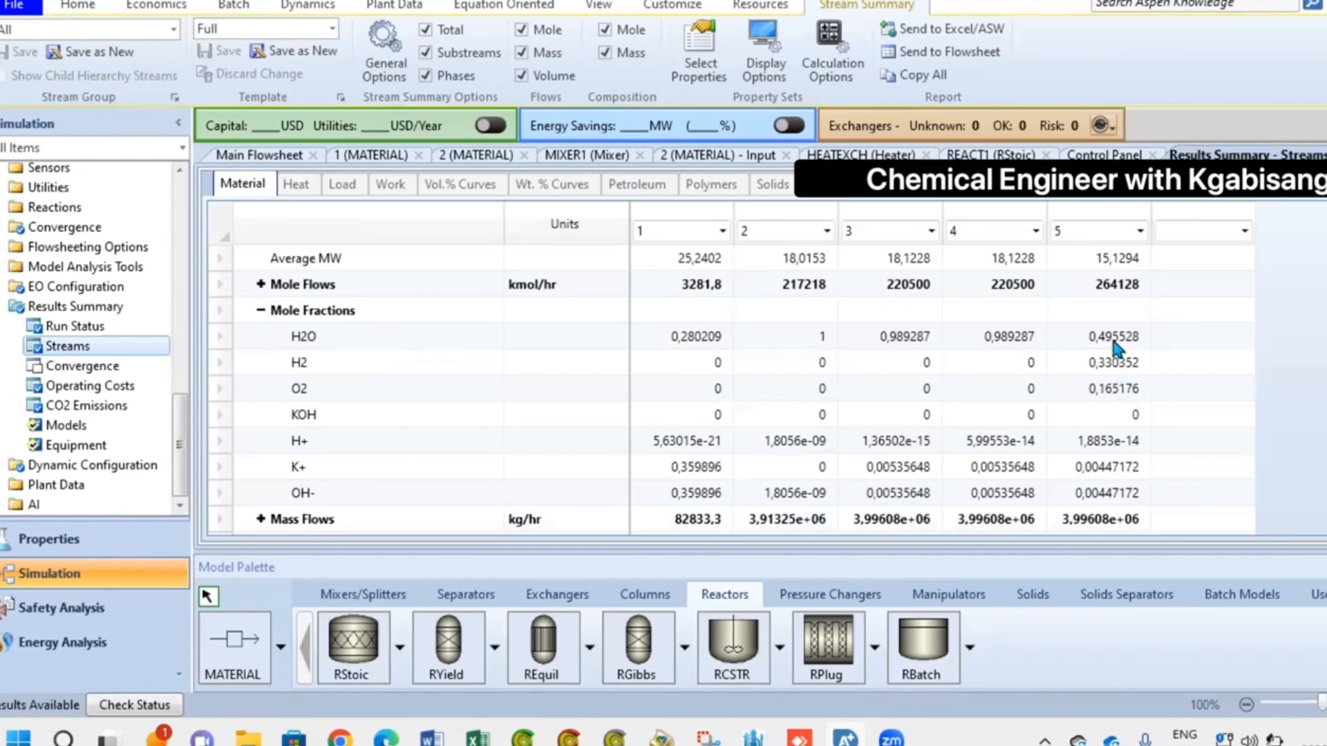
click(260, 155)
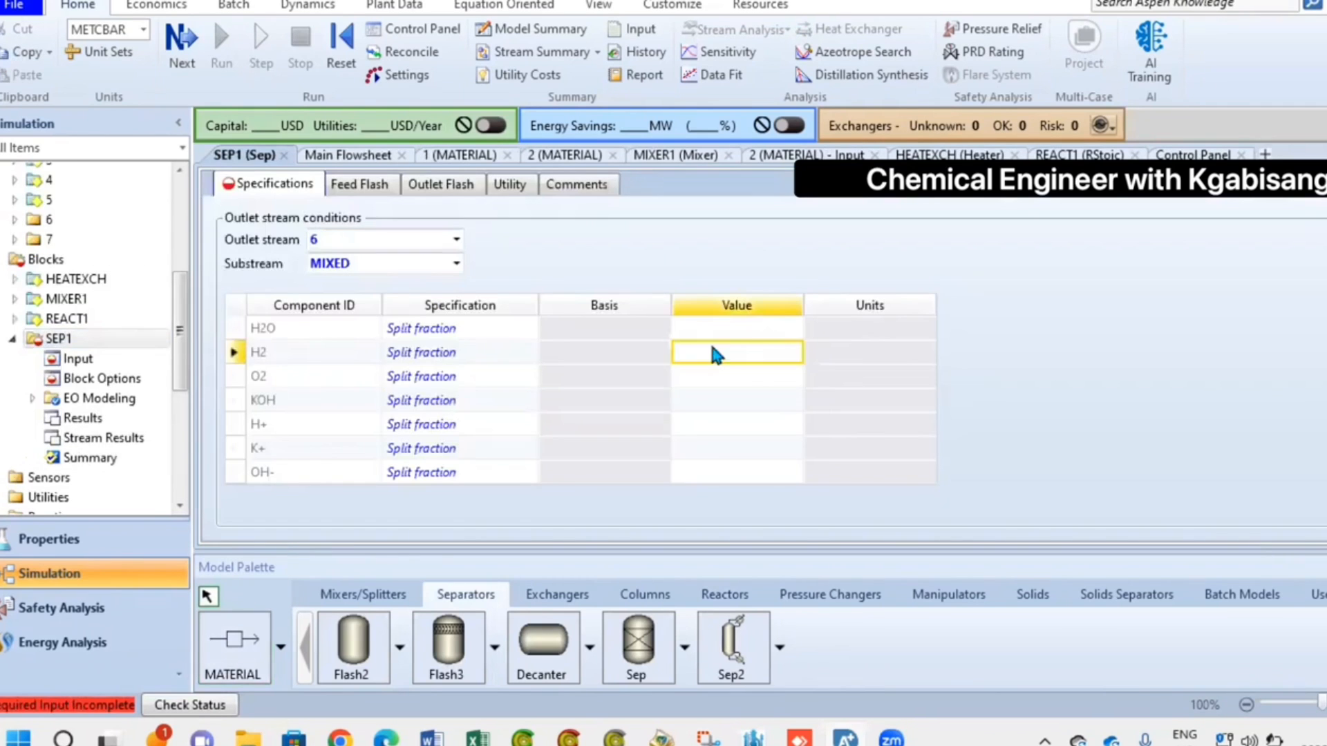
click(349, 154)
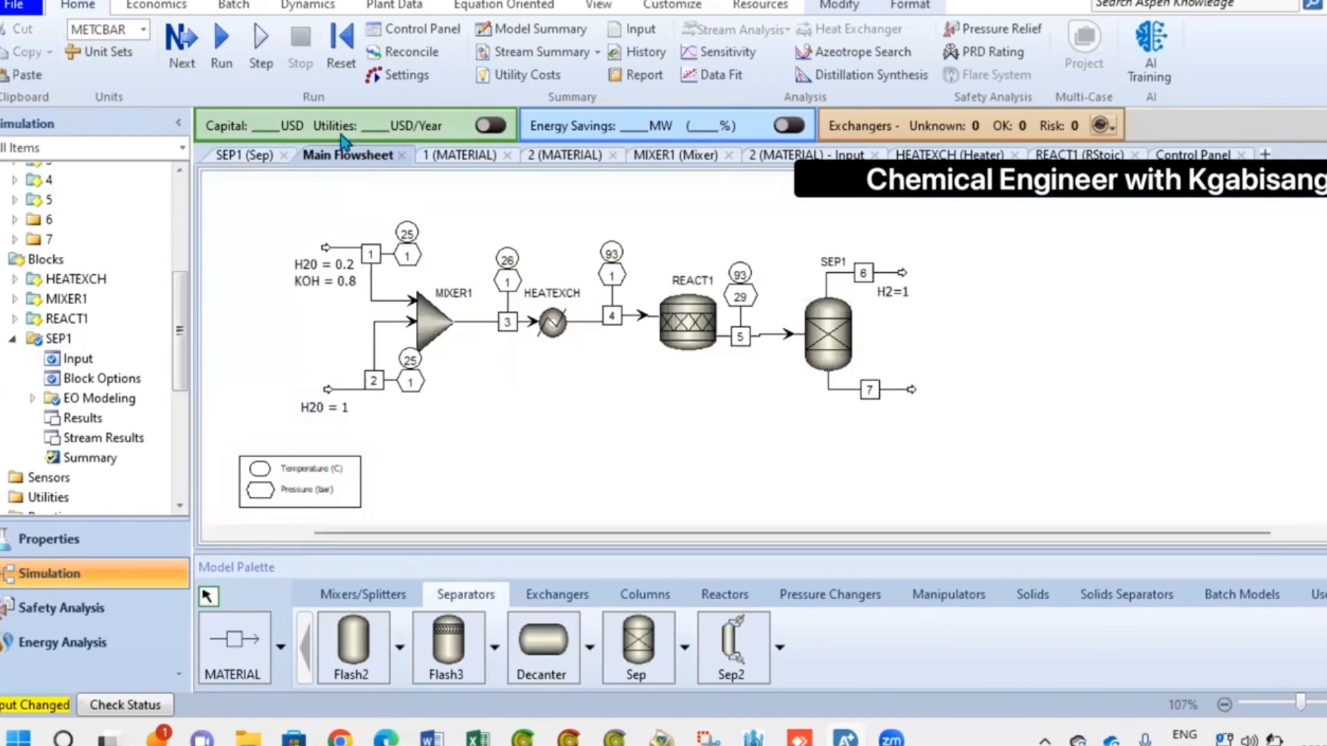
- Run the flowsheet with the separator and bring up the stream summary choices
click(221, 40)
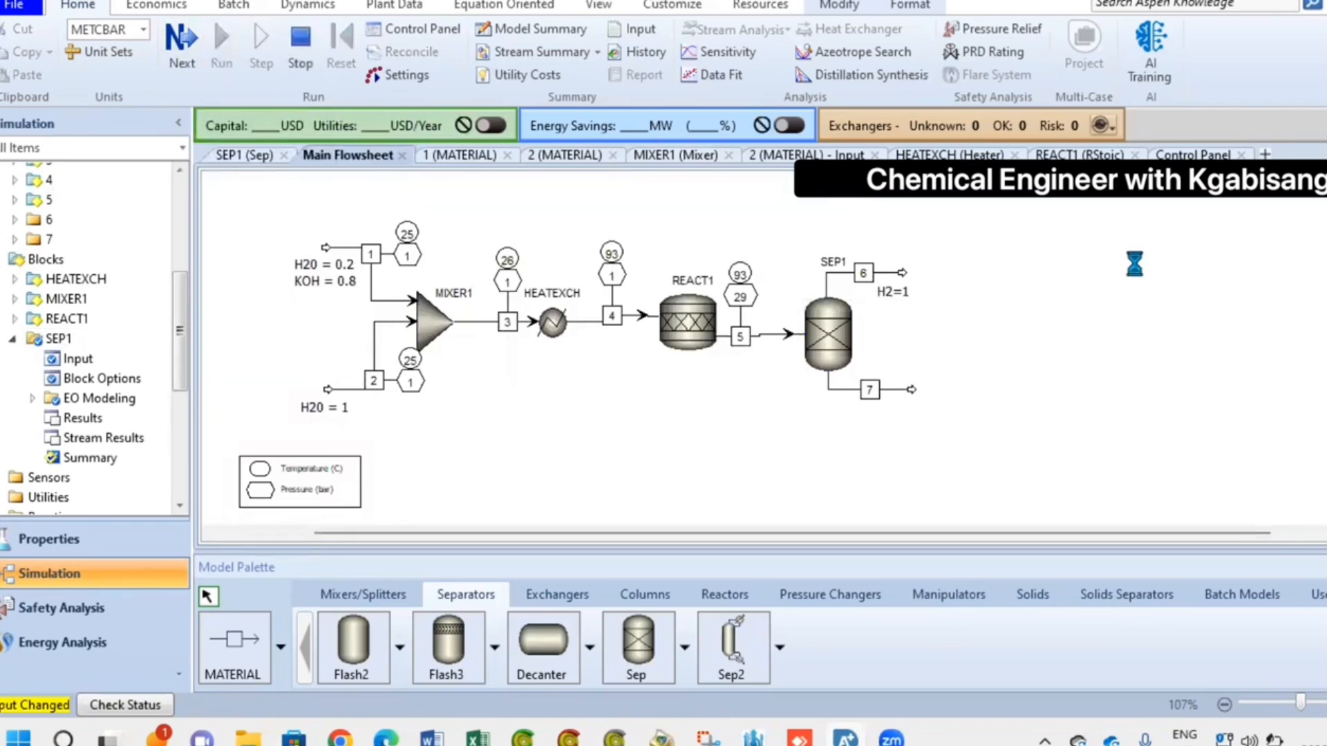
click(222, 38)
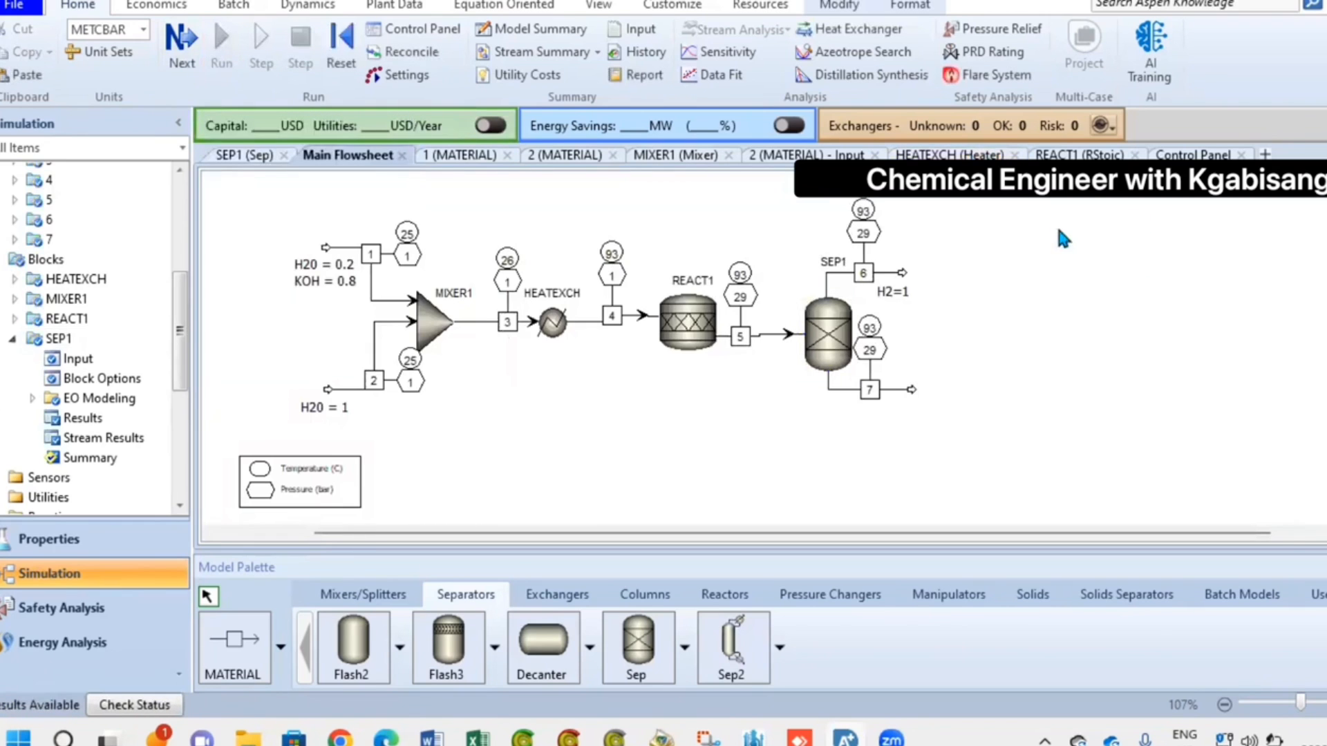
click(538, 51)
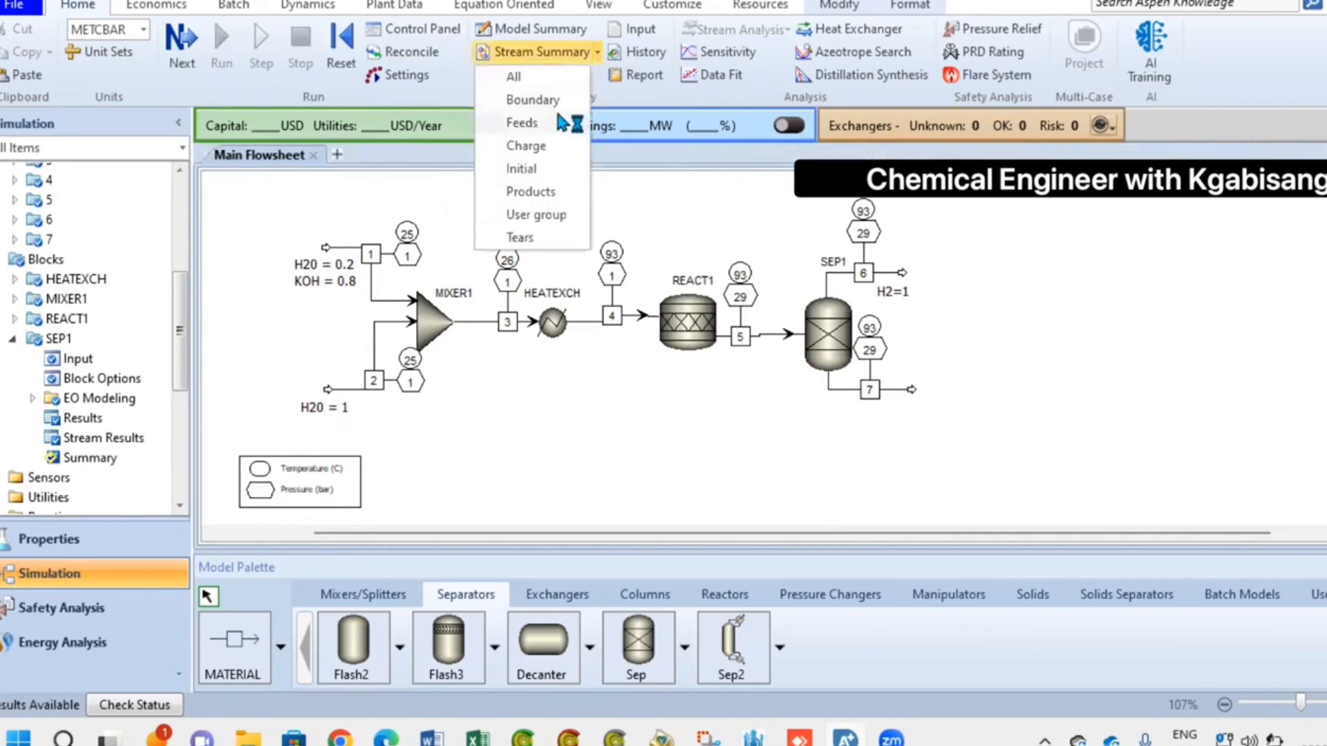
- Show results for all streams and check that stream 6 has H2 mole fraction 1
click(514, 76)
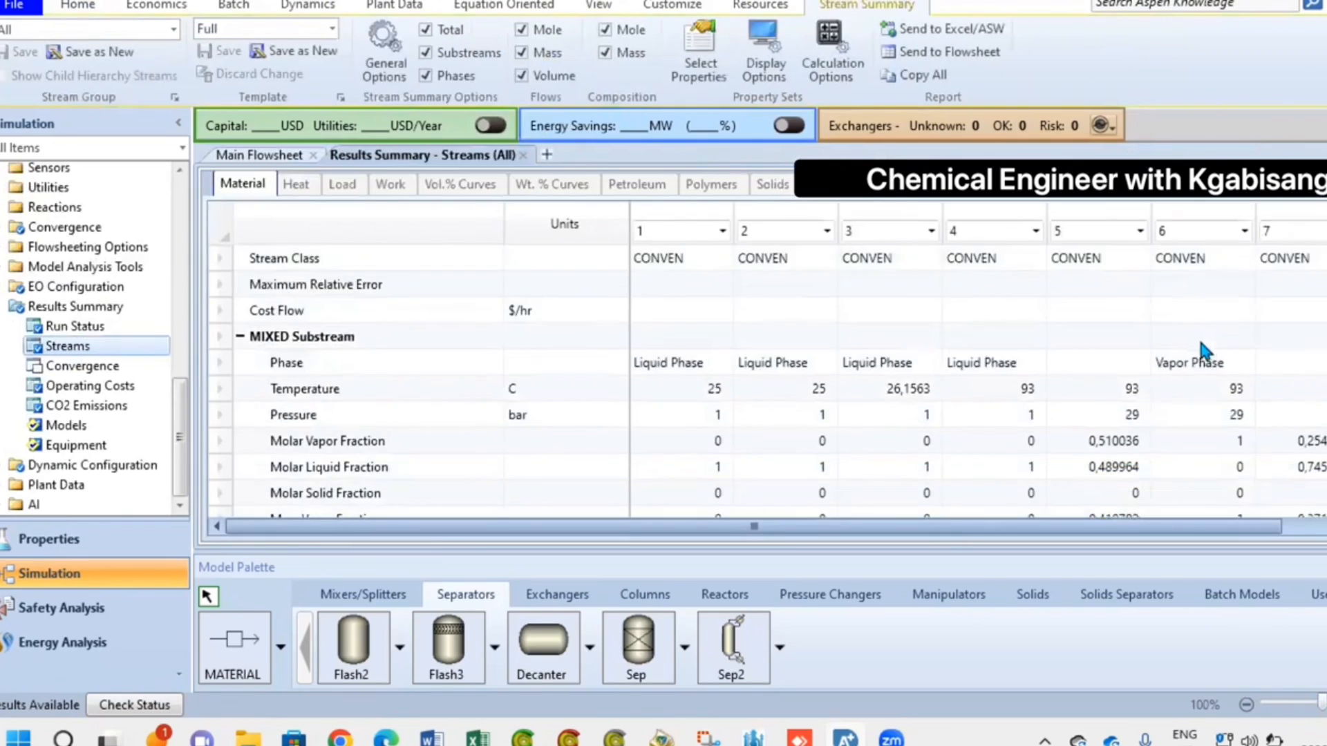
scroll(down, 3)
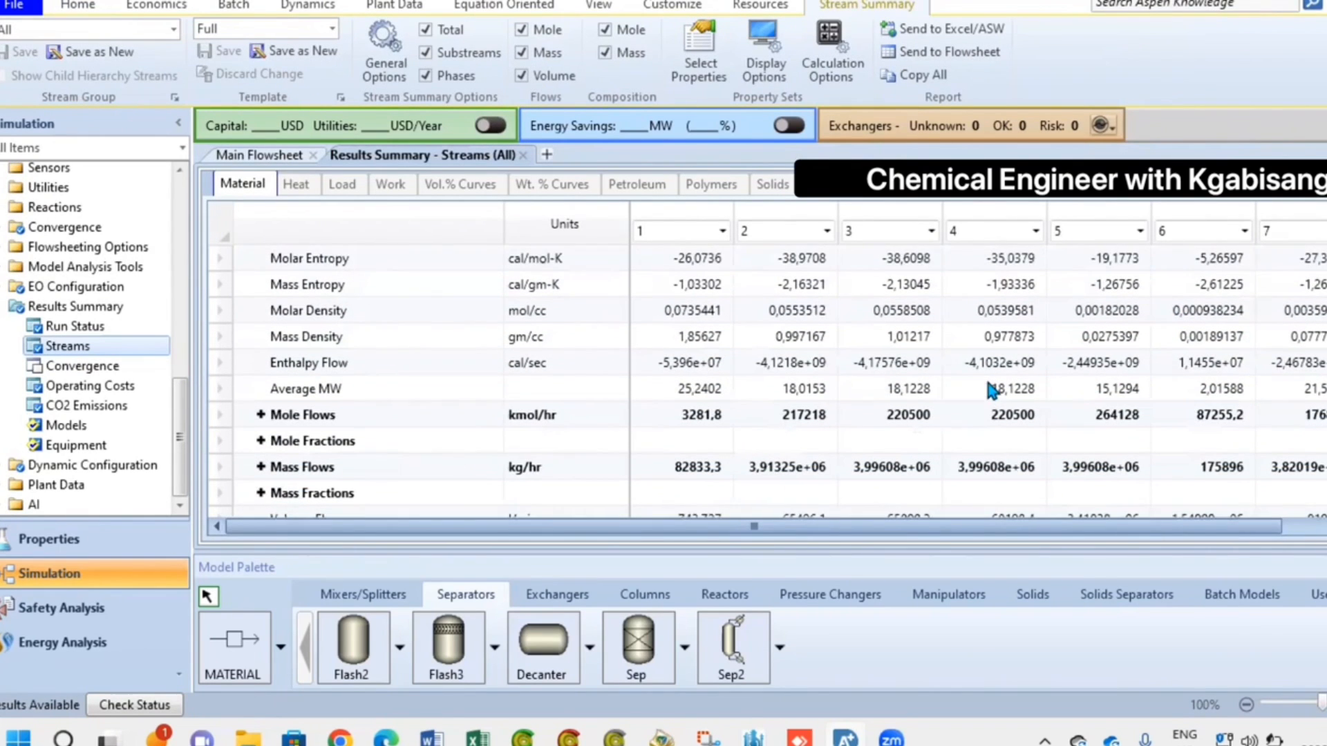
scroll(down, 3)
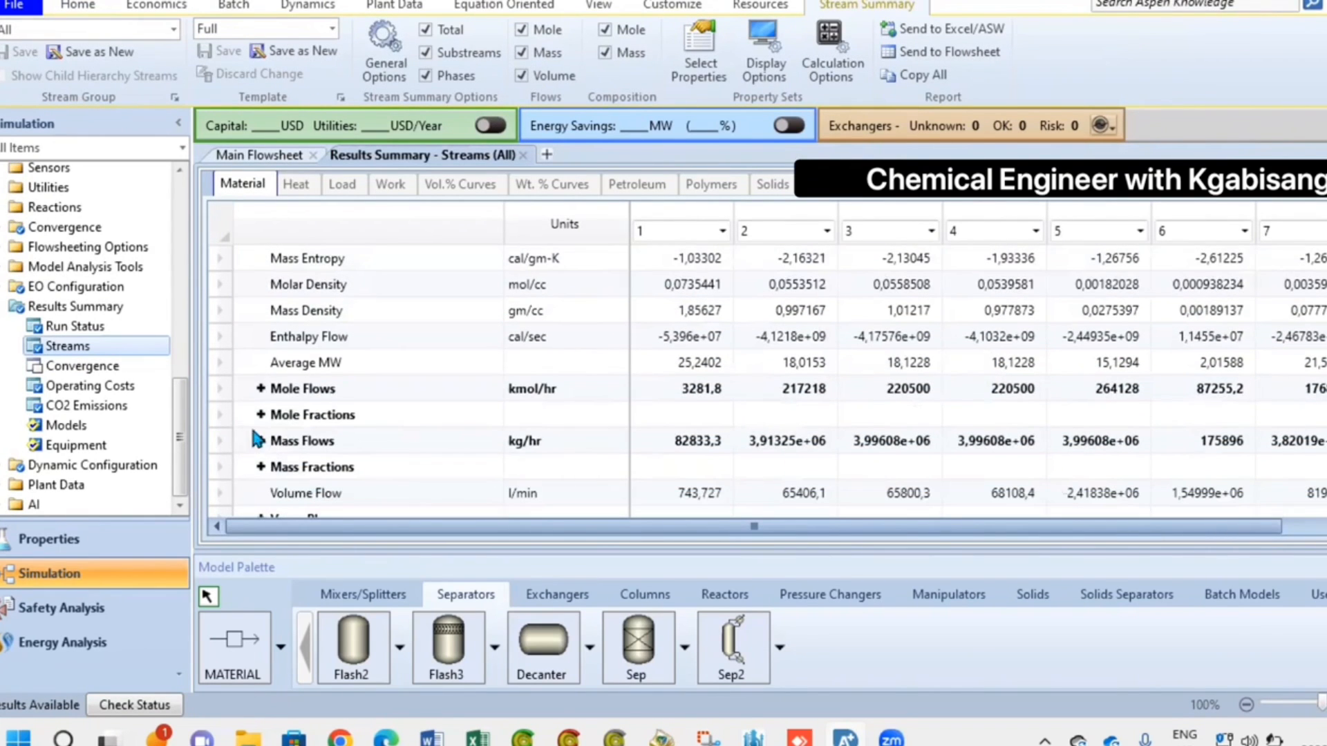
scroll(down, 3)
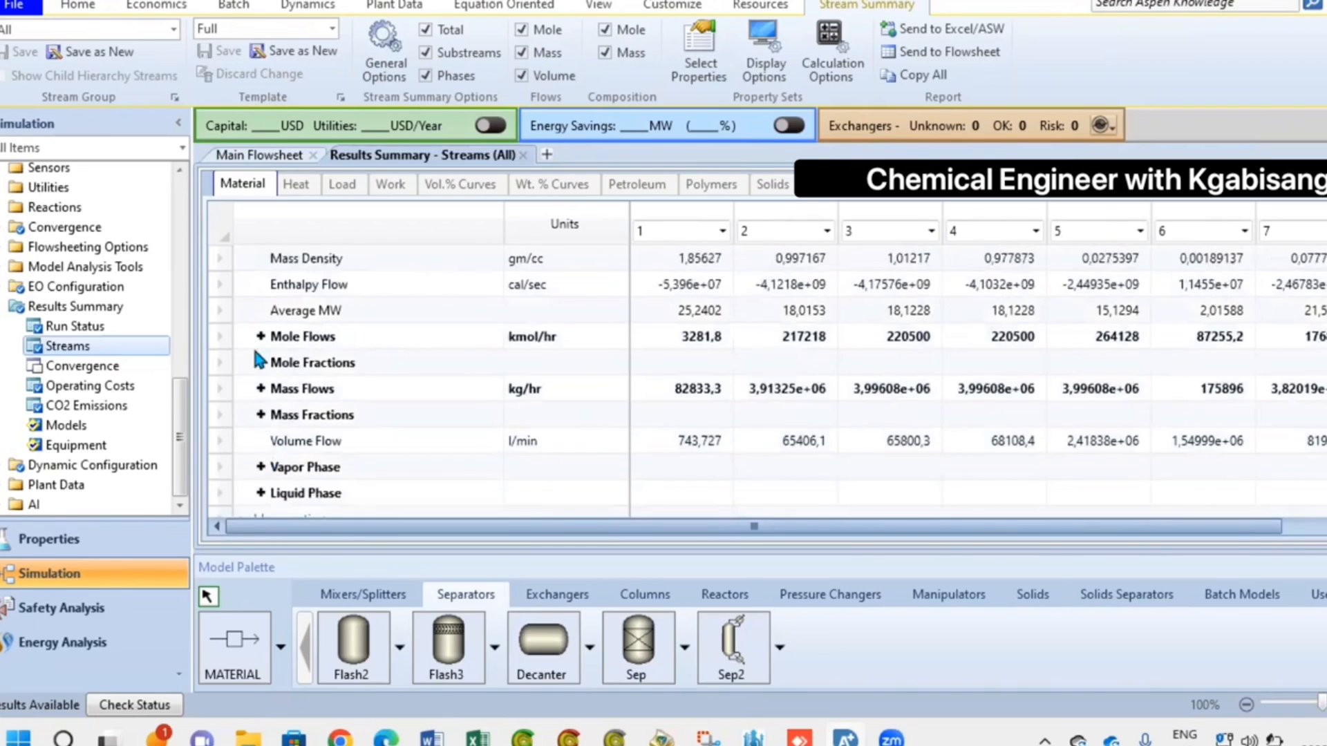
scroll(up, 3)
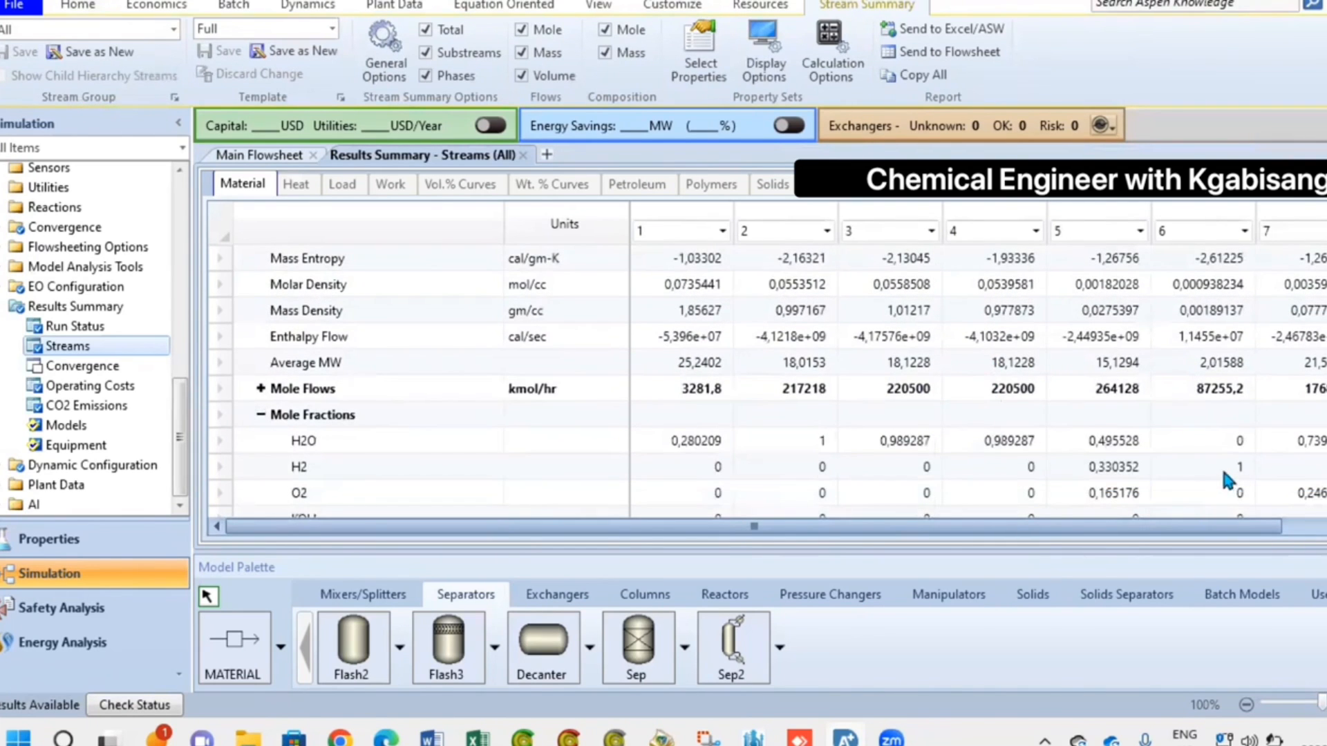
scroll(down, 3)
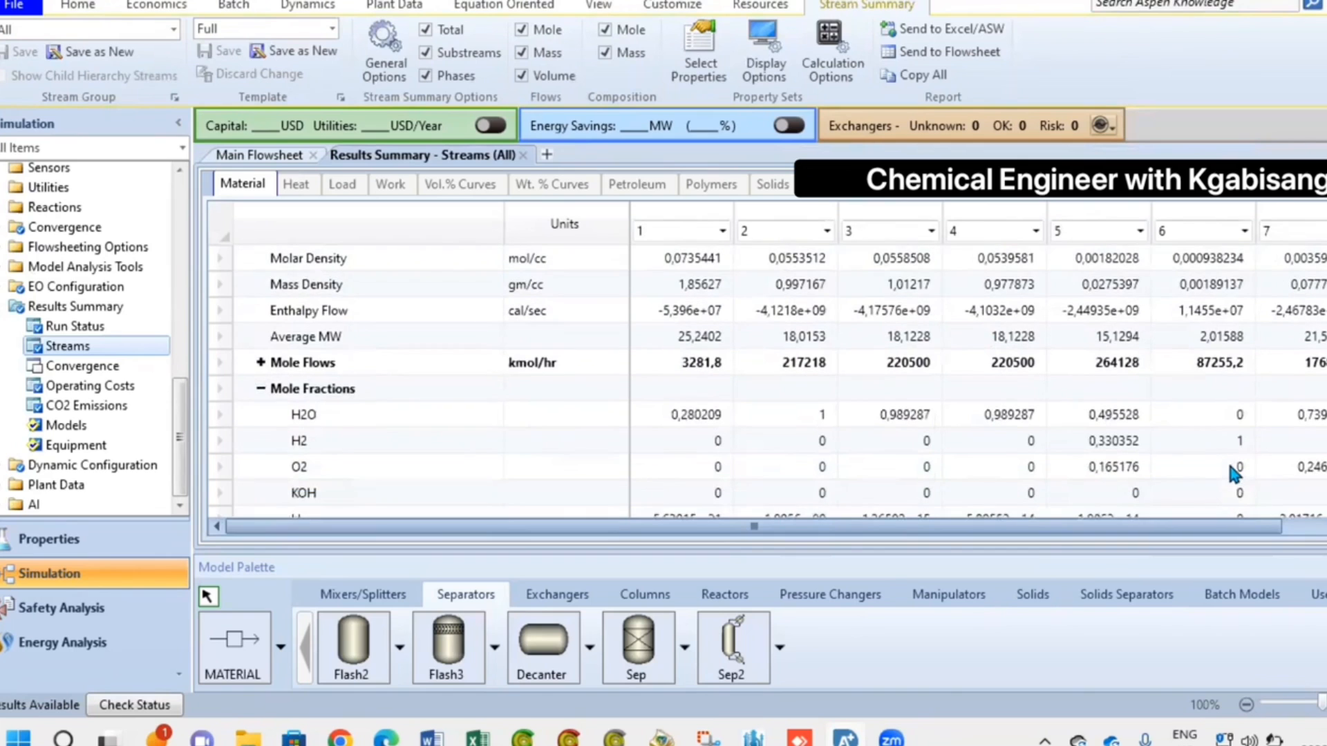
scroll(down, 3)
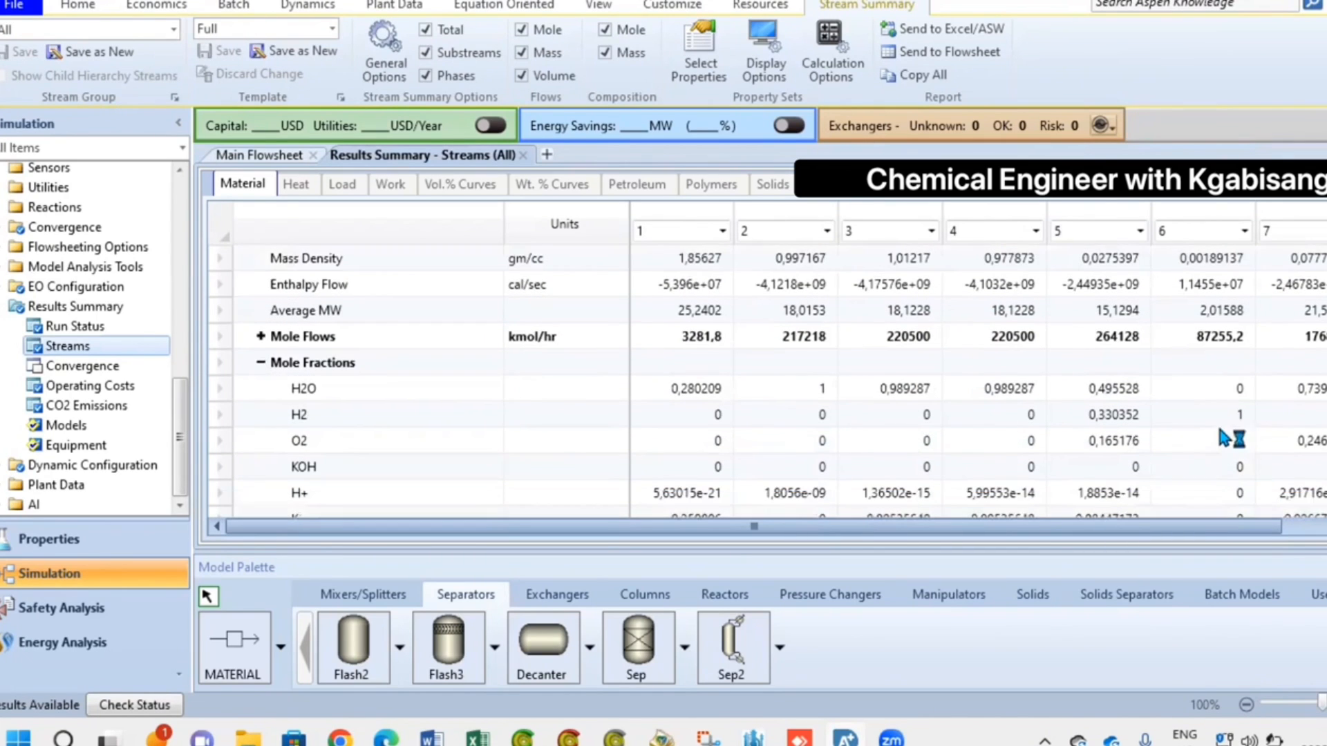
scroll(down, 3)
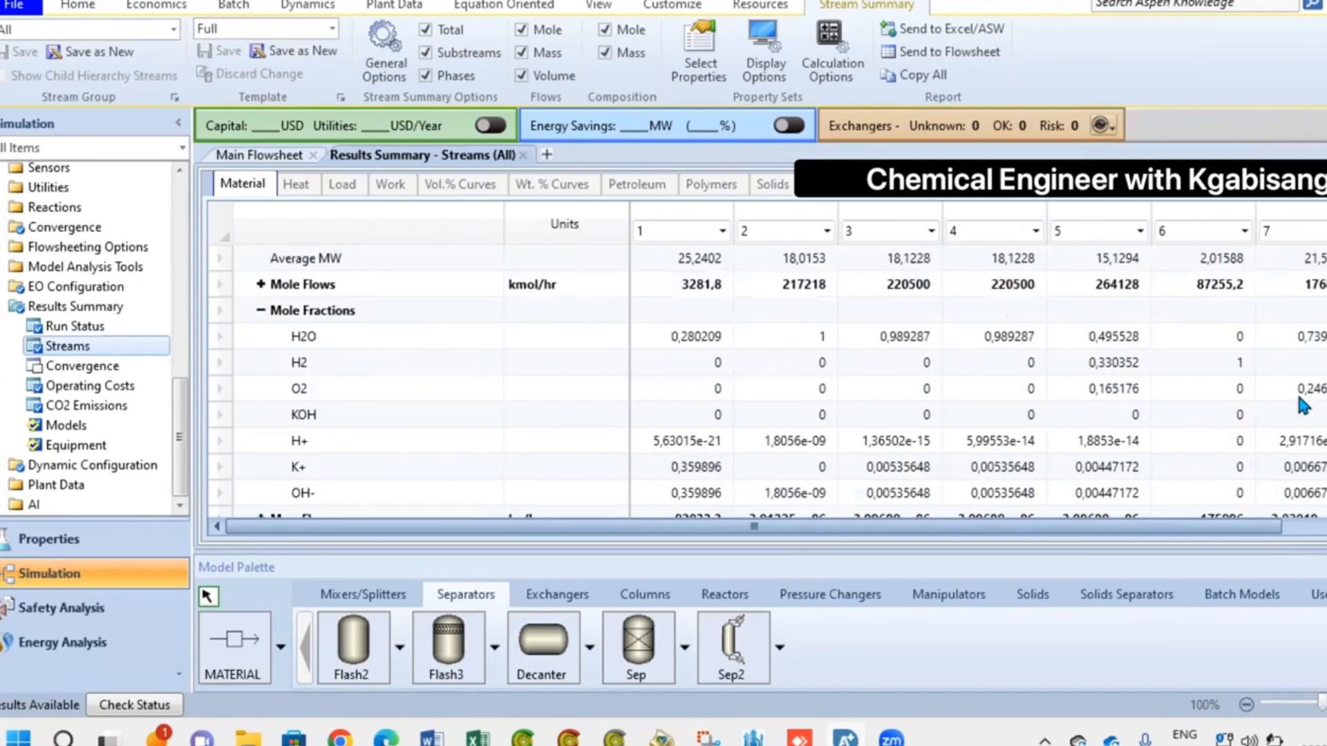
mouse_move(1298, 402)
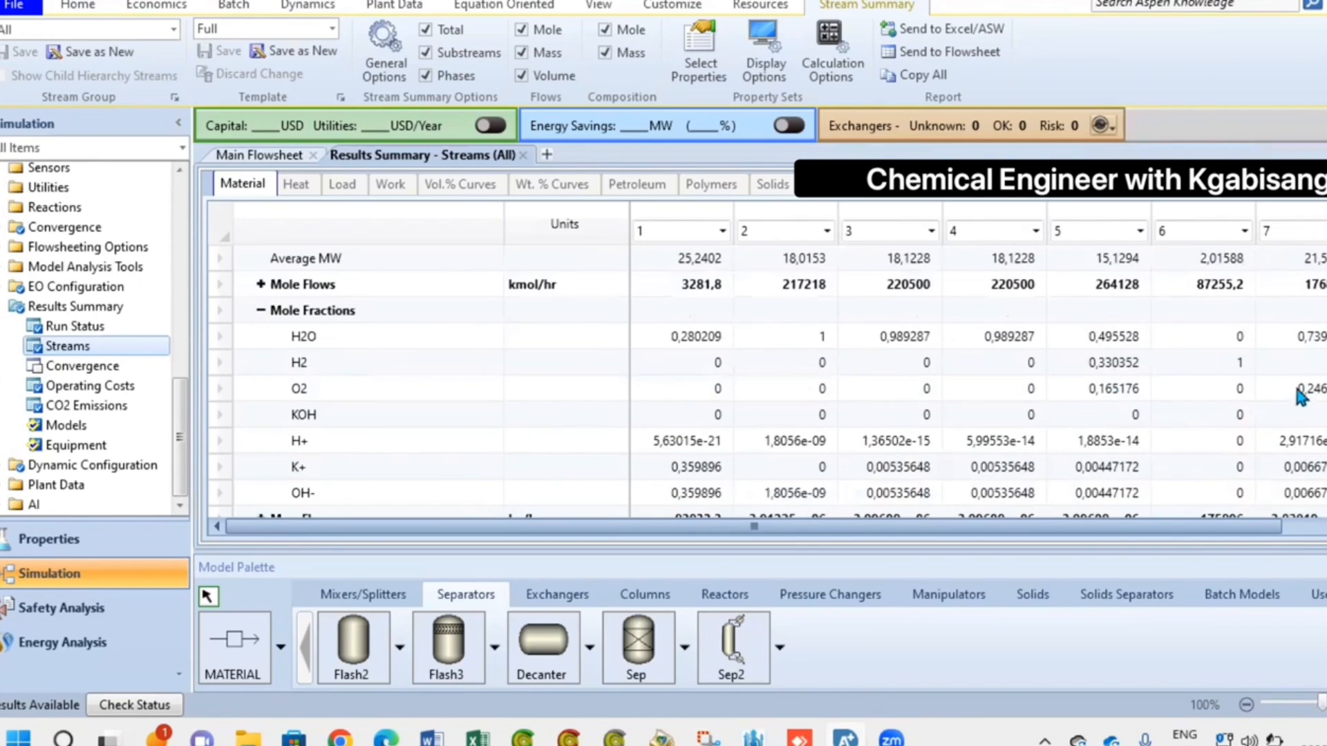
mouse_move(1319, 343)
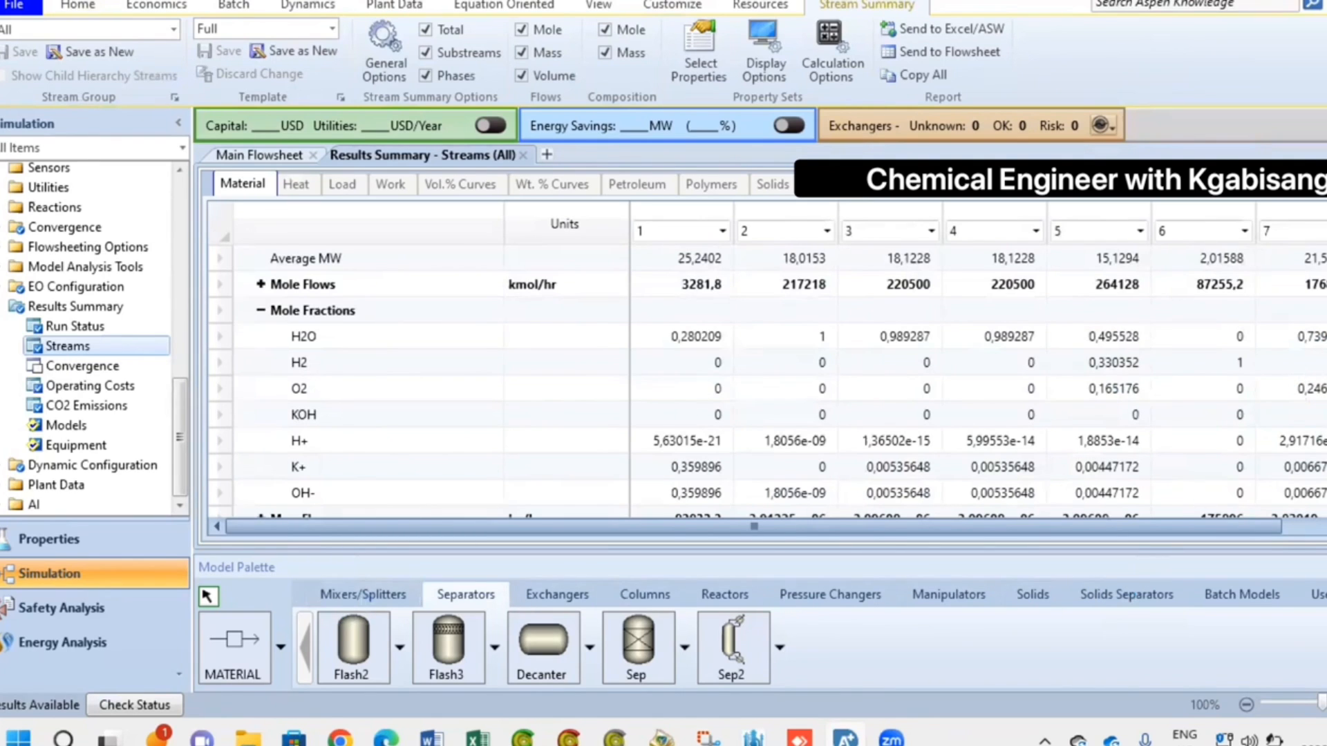
click(260, 154)
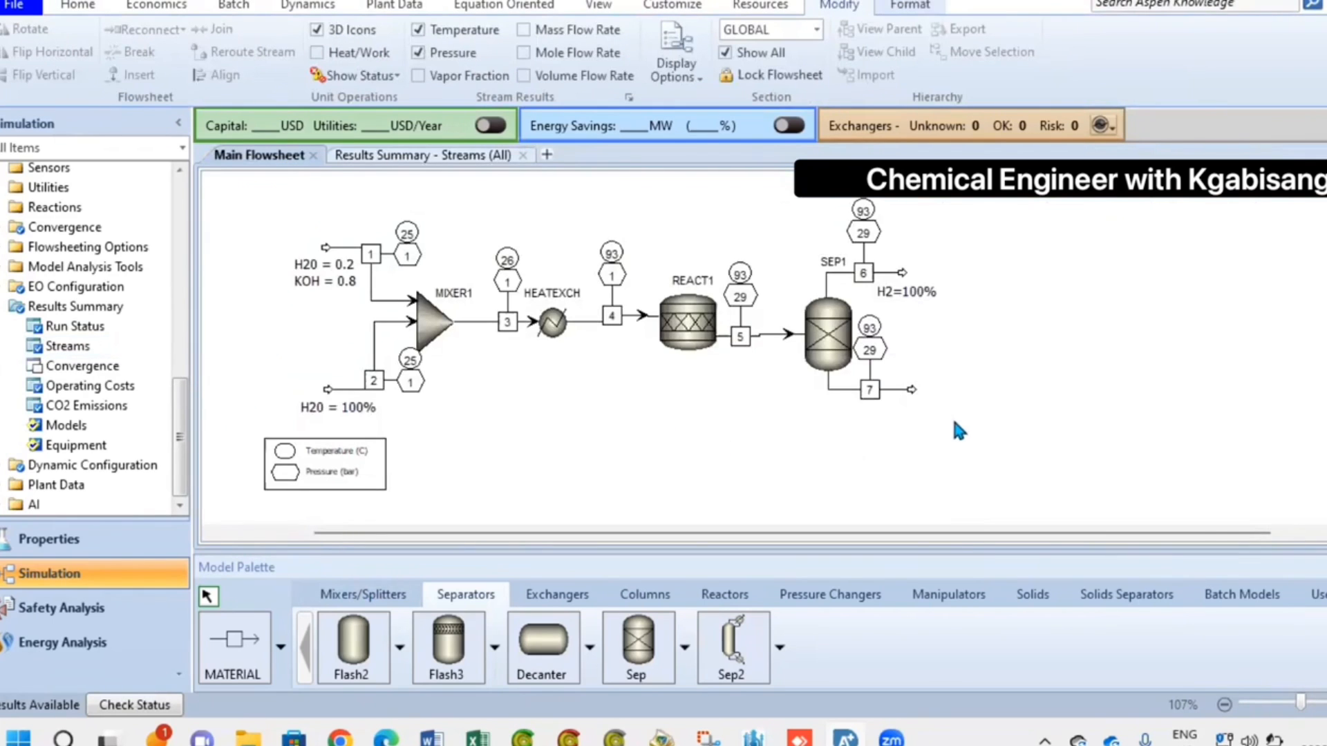
mouse_move(372, 482)
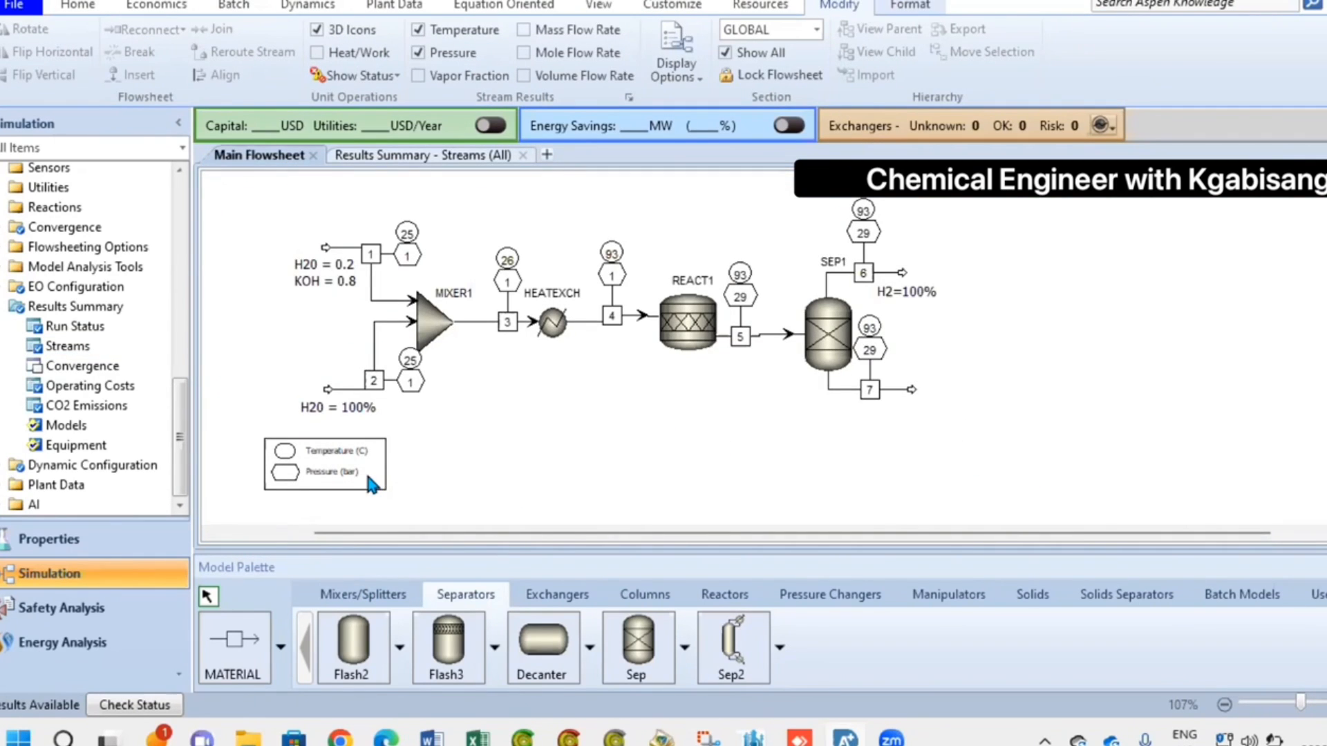
mouse_move(880, 9)
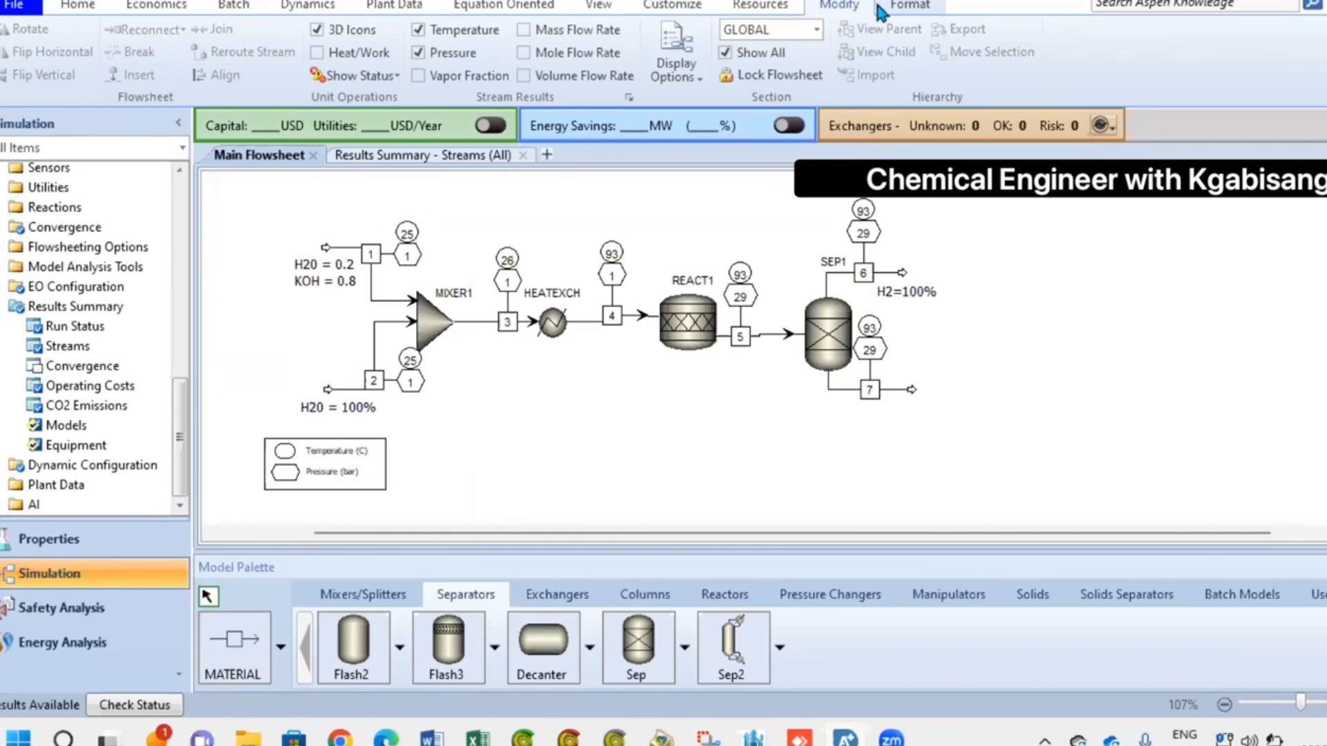